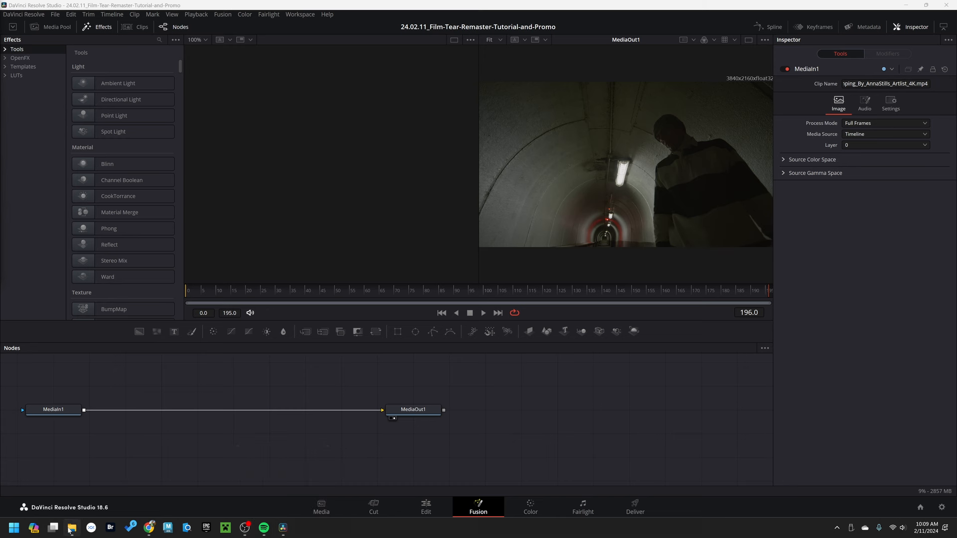
Step: Extract Film Tear Effects.zip into its suggested folder and enter the extracted Film Tear Effects folder
click(72, 528)
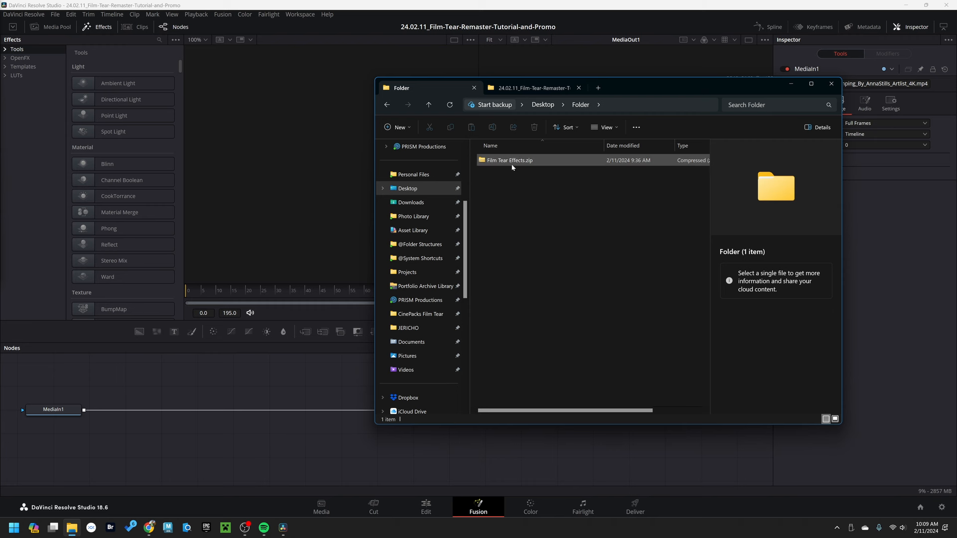
right_click(509, 159)
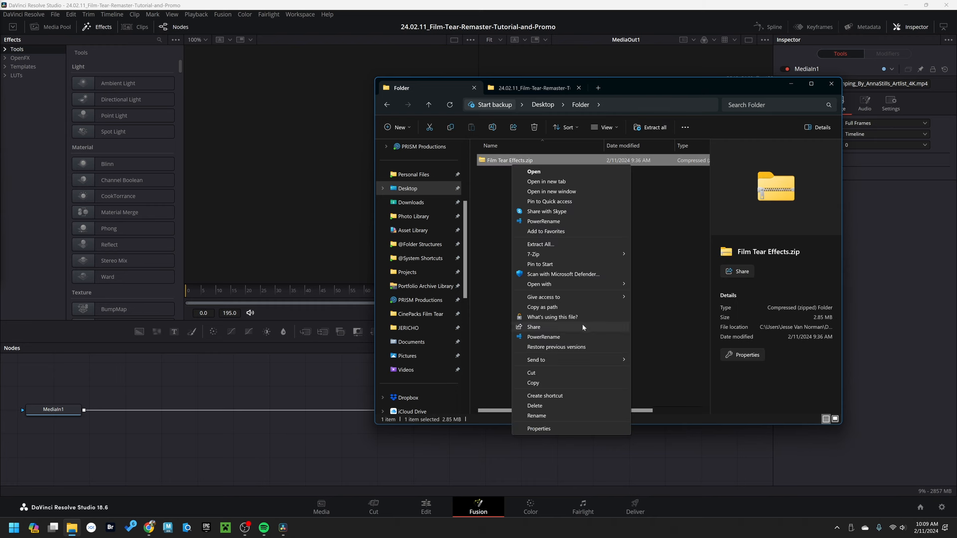
mouse_move(562, 208)
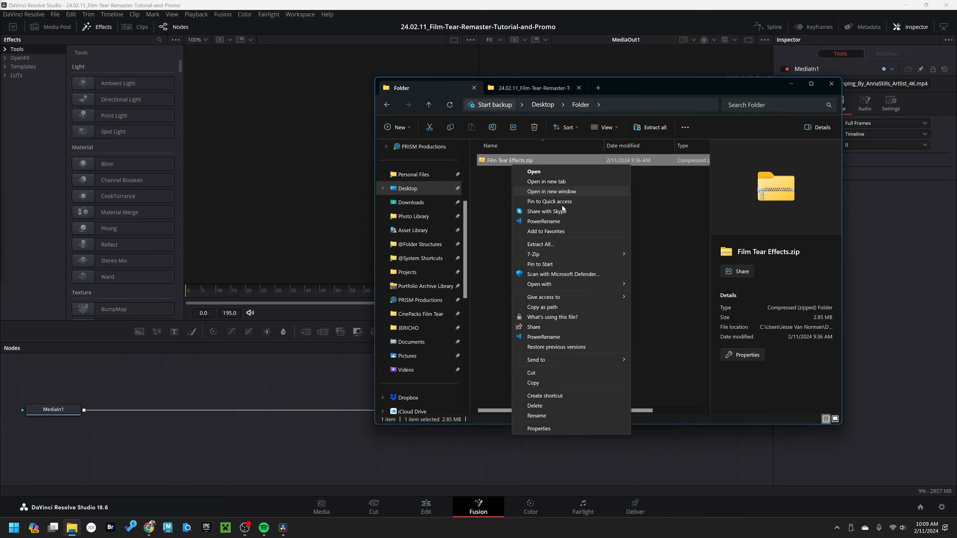
mouse_move(615, 270)
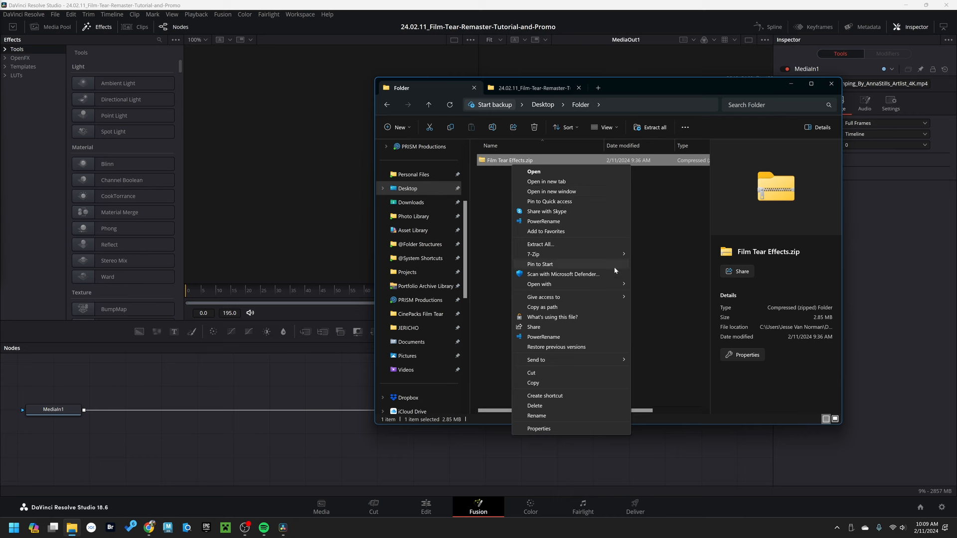
click(541, 244)
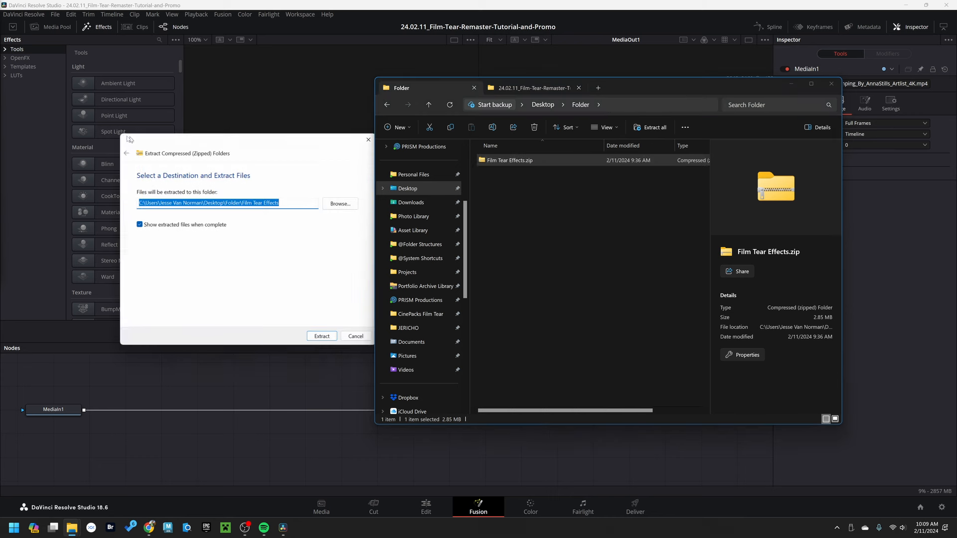
click(320, 336)
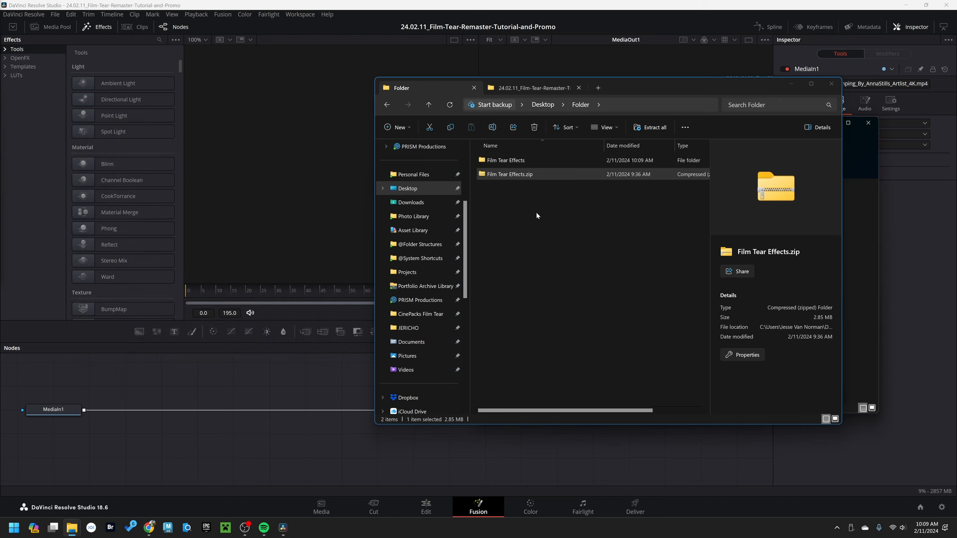
double_click(506, 160)
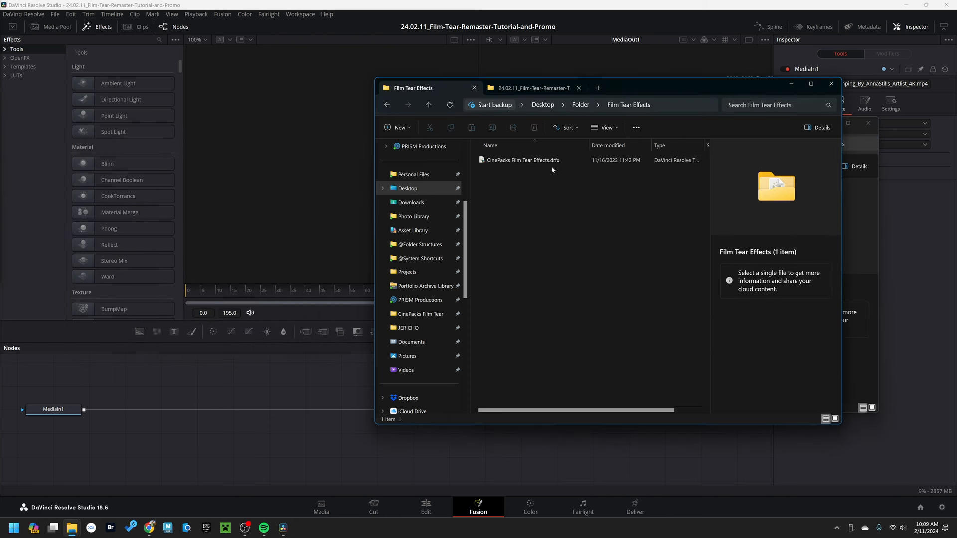
mouse_move(551, 162)
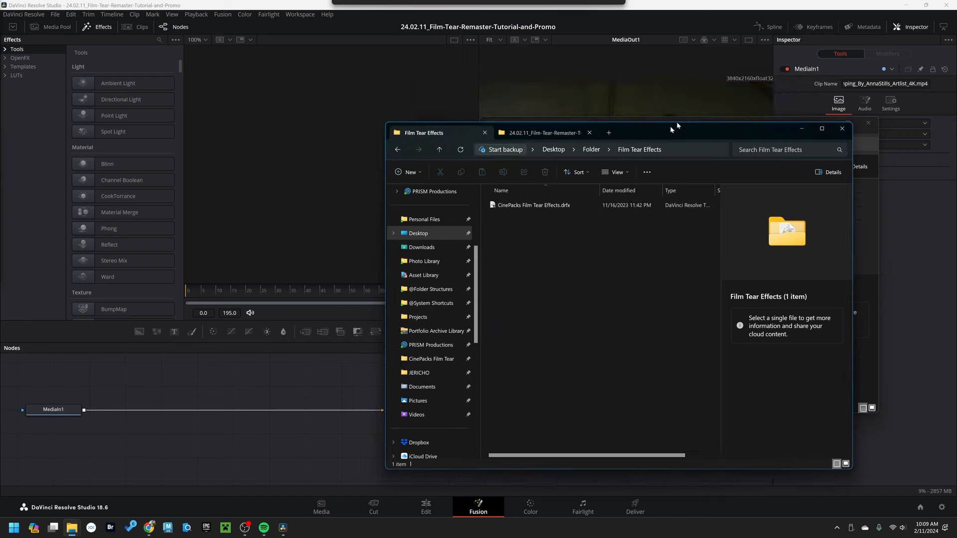
Step: Install CinePacks Film Tear Effects.drfx into Resolve by dragging it onto the Resolve window
drag(671, 129, 657, 97)
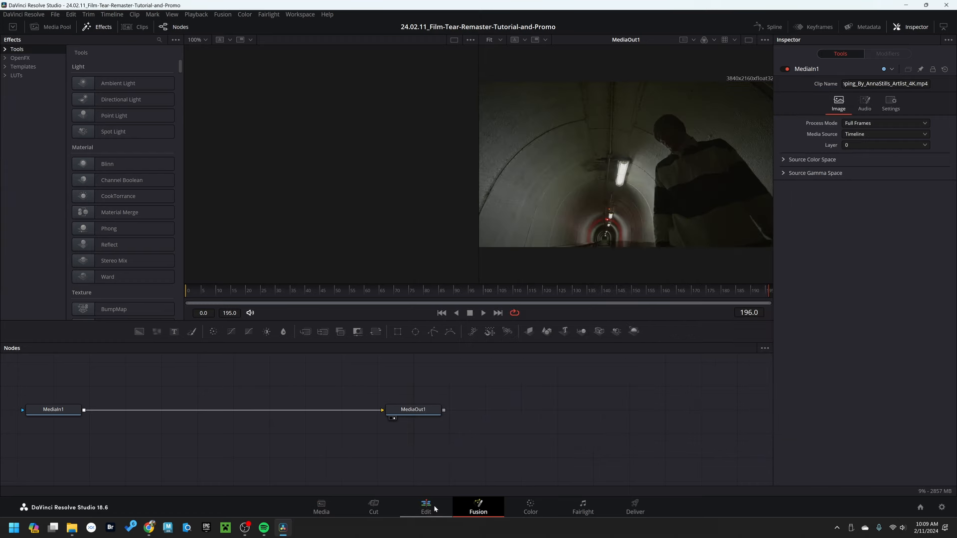
click(53, 409)
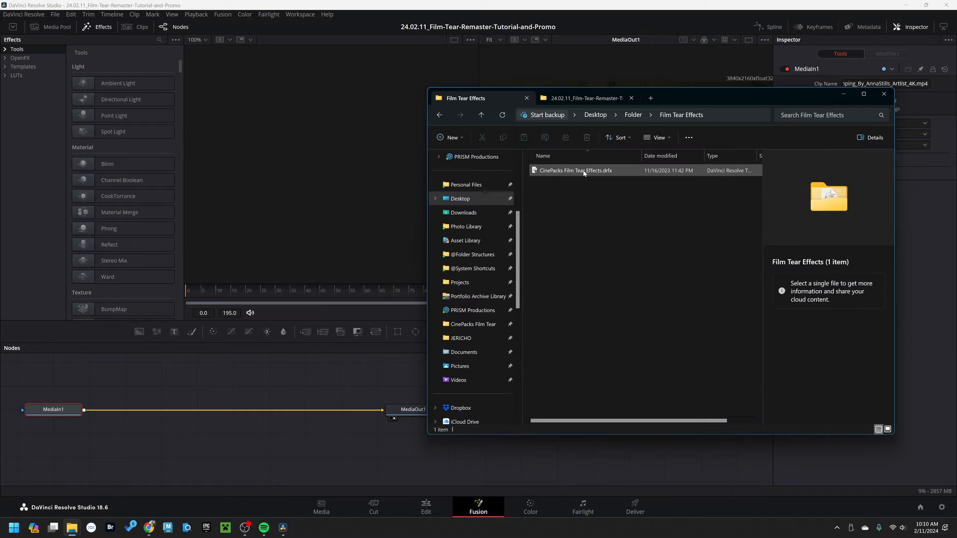
click(575, 170)
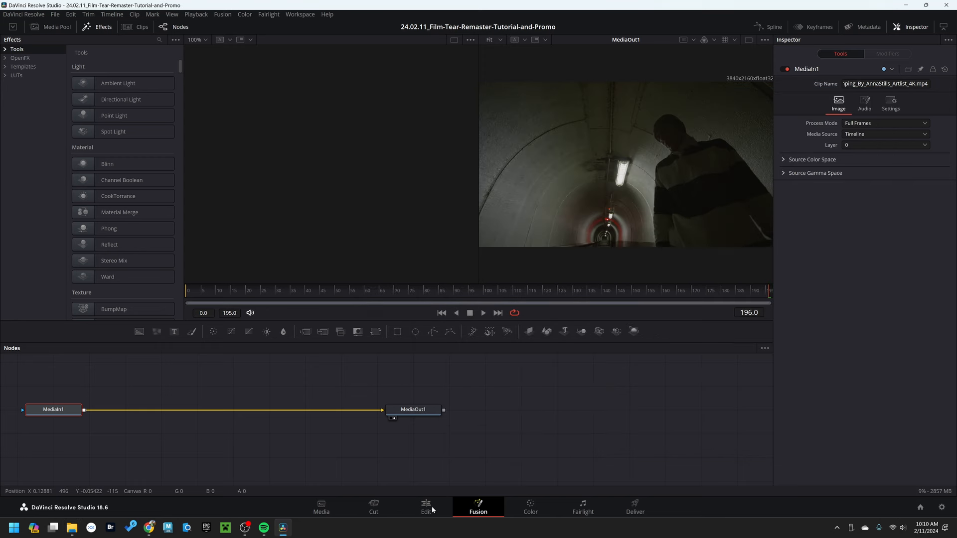
Step: Show the CinePacks Film Tear categories under both Video Transitions and Effects on the Edit page
click(425, 507)
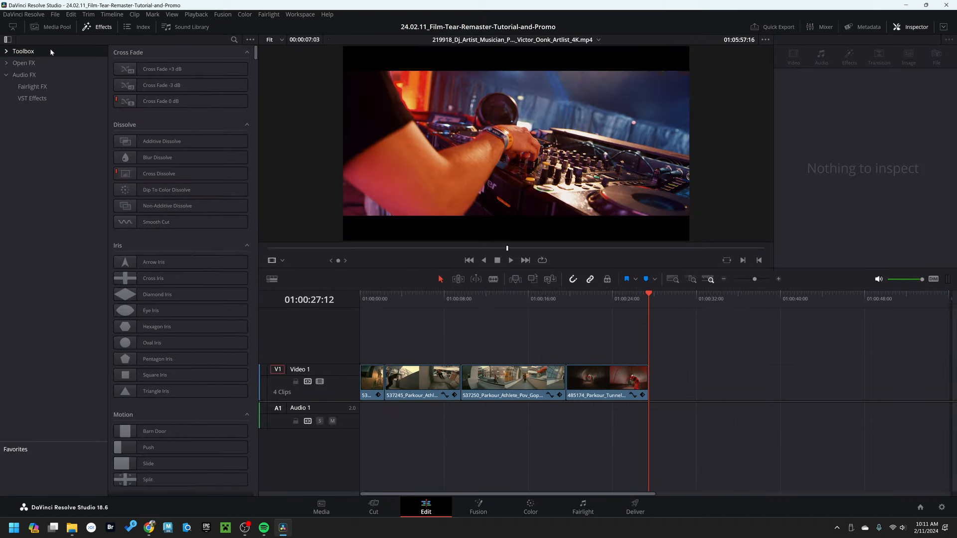
click(6, 51)
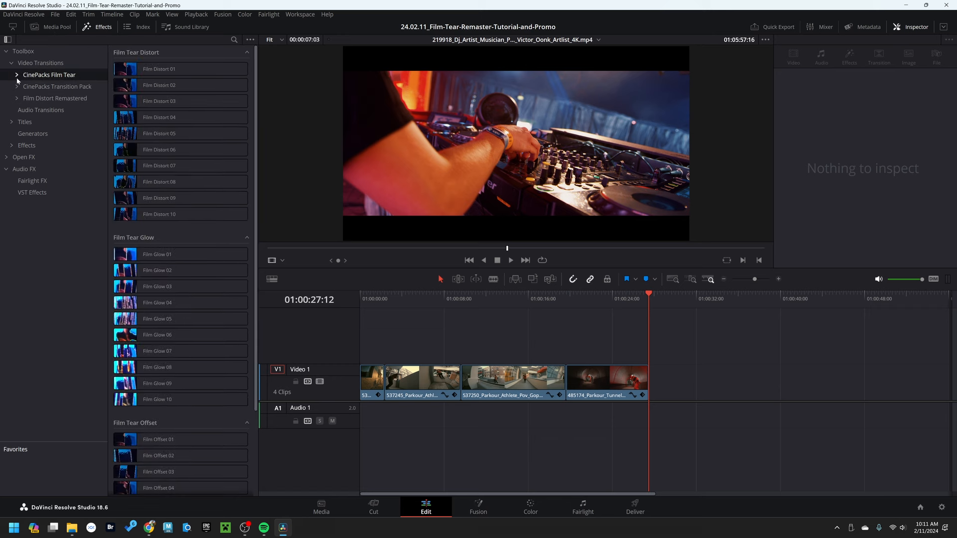
click(157, 101)
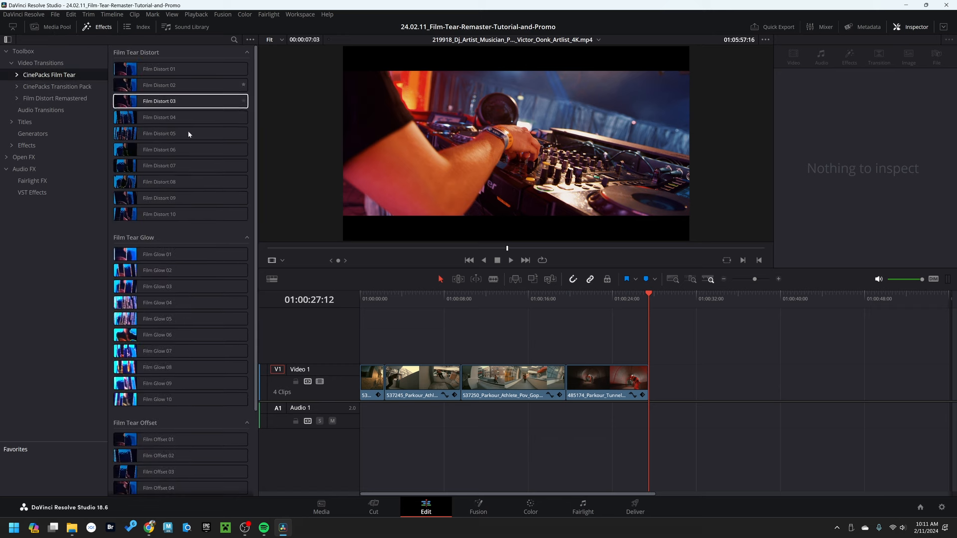
scroll(down, 3)
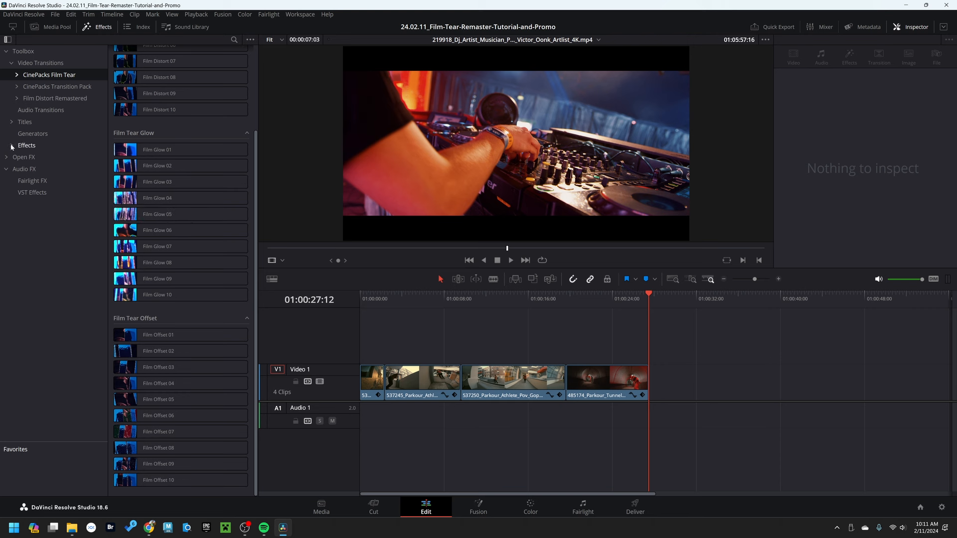
click(26, 145)
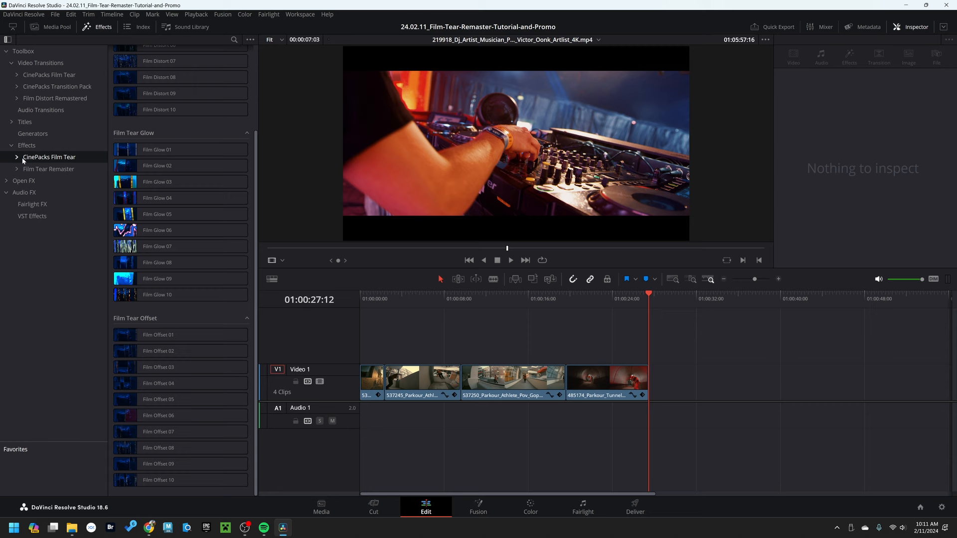
click(156, 198)
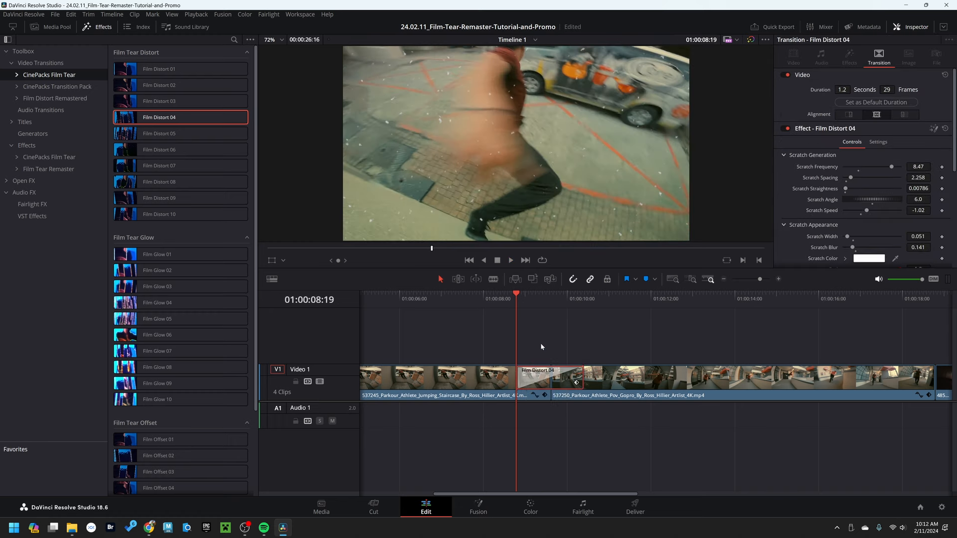
click(510, 260)
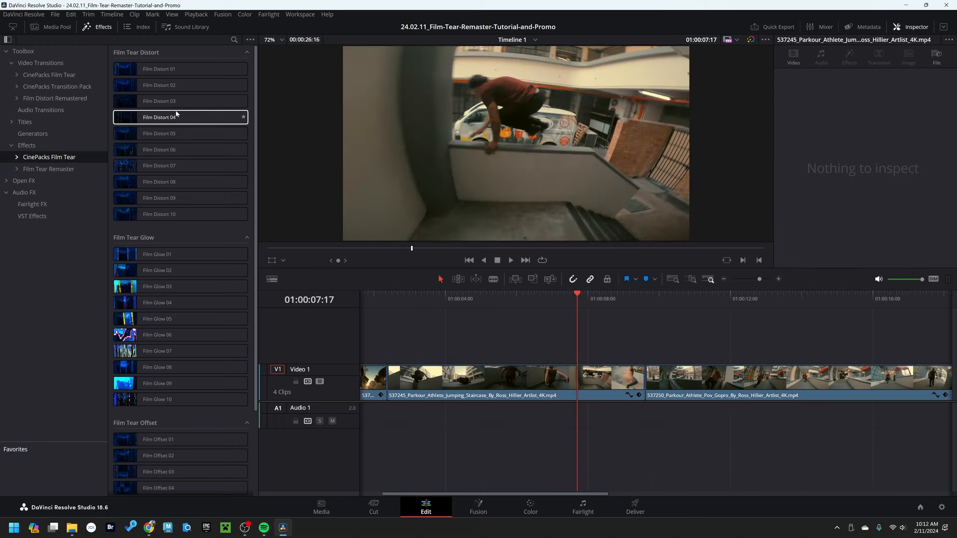
Step: Apply Film Distort 01 to the staircase clip and lower its Offset Base Intensity
double_click(159, 116)
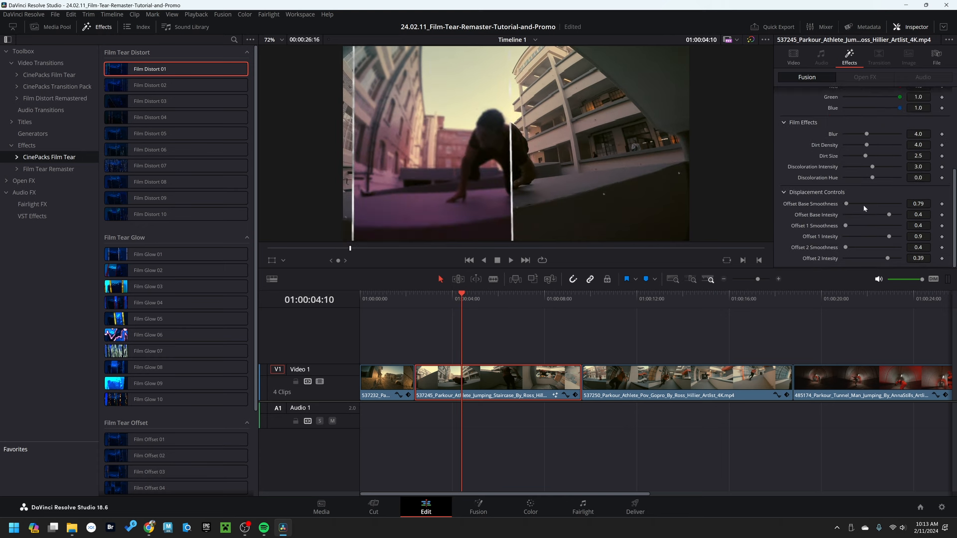
mouse_move(890, 213)
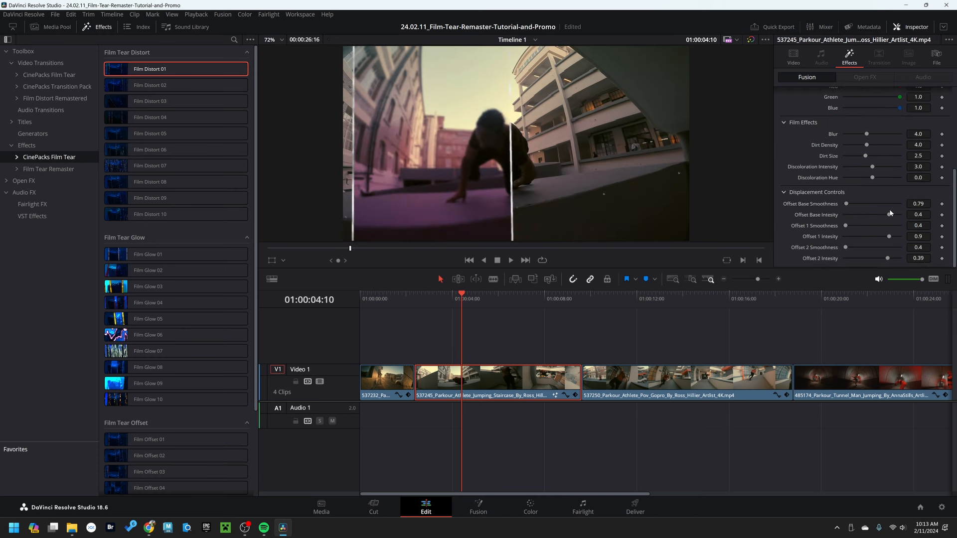
drag(887, 214, 882, 214)
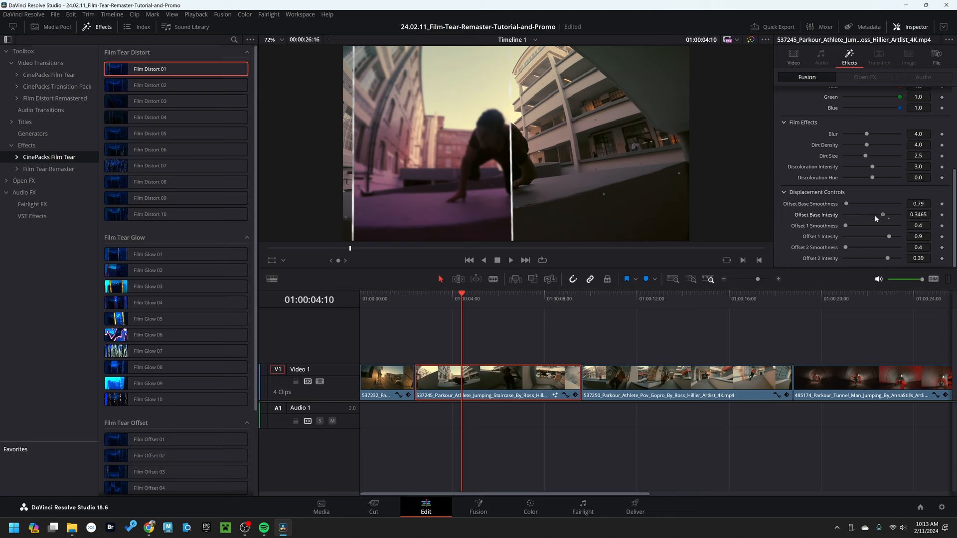
drag(882, 214, 844, 214)
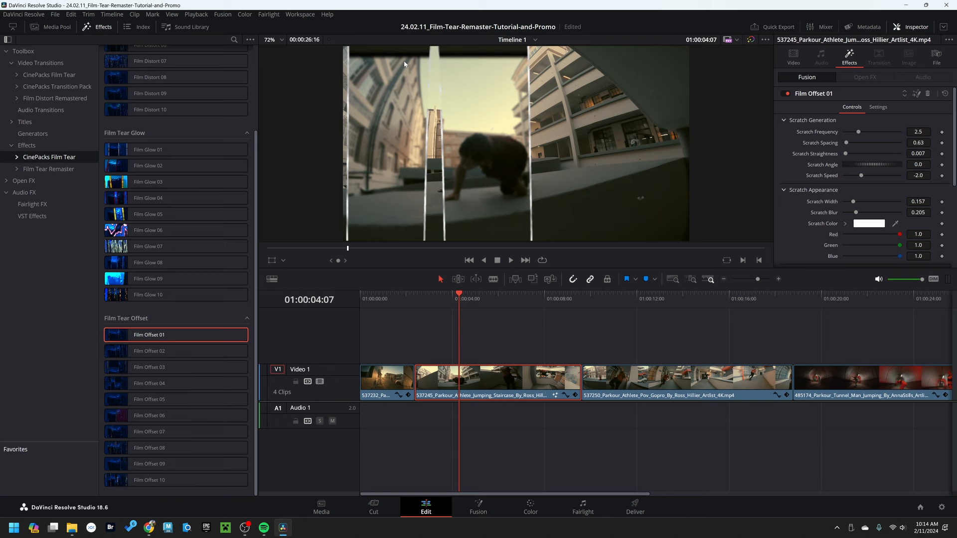
Step: Try Film Glow 01 then Film Glow 02 on the staircase clip and park the playhead near four seconds
click(502, 298)
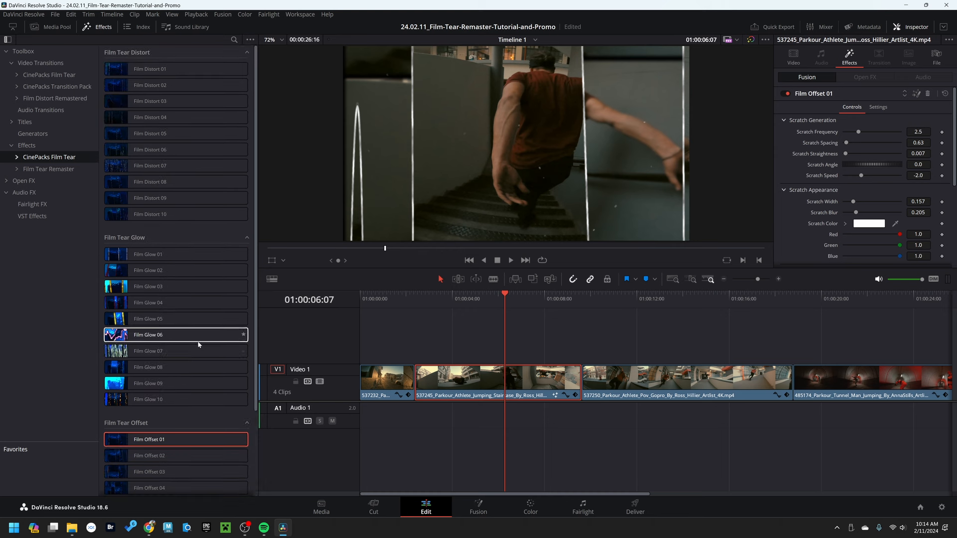
click(175, 254)
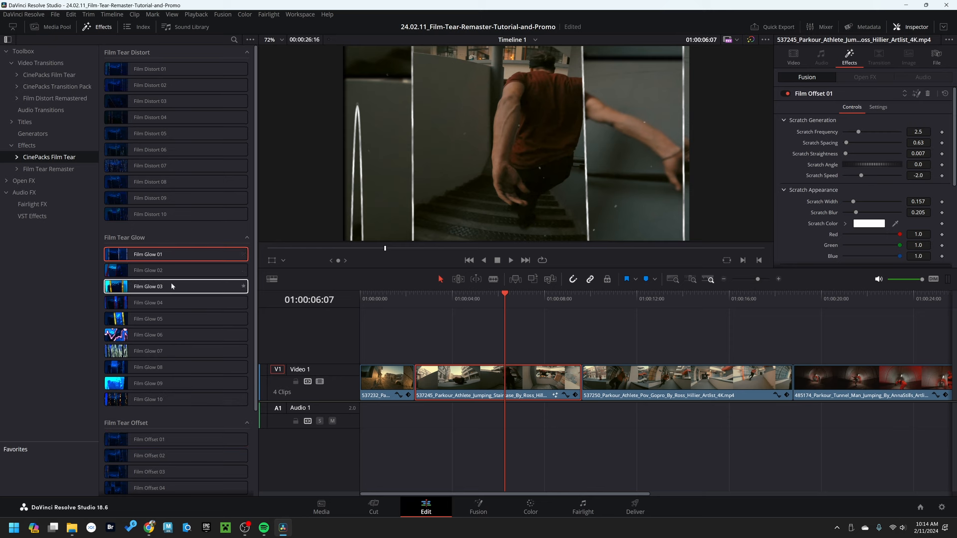
click(148, 270)
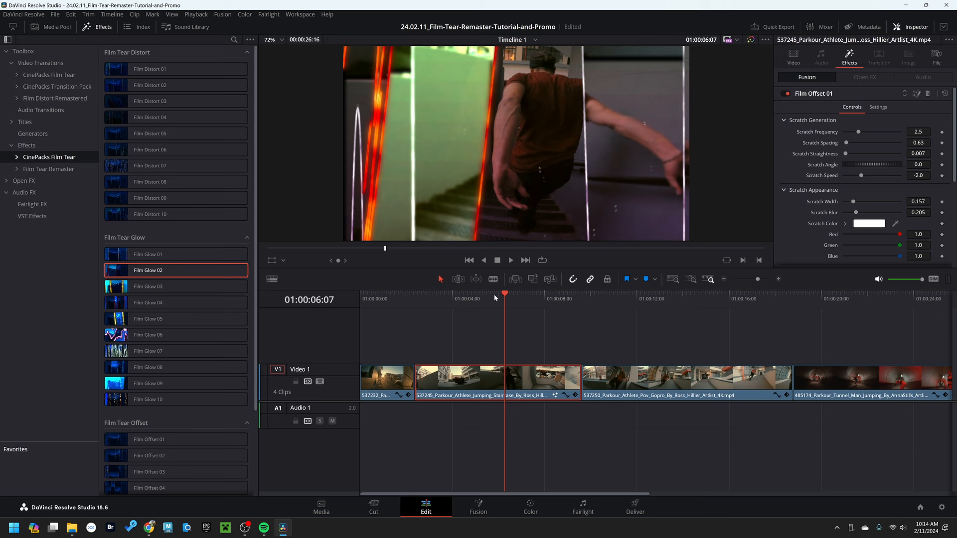
click(460, 295)
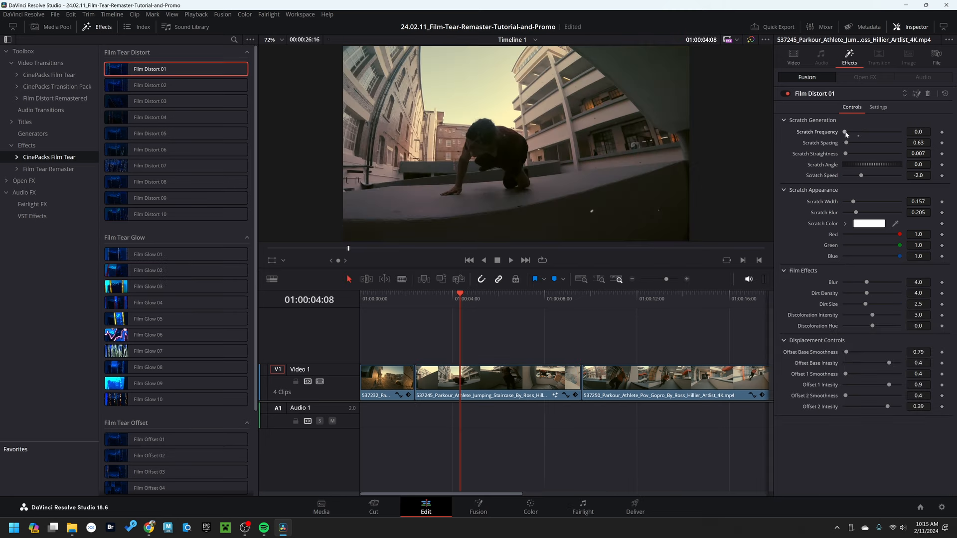
Step: Experiment with Scratch Frequency from 0 to 10 and settle it at 2.5
drag(857, 132, 874, 132)
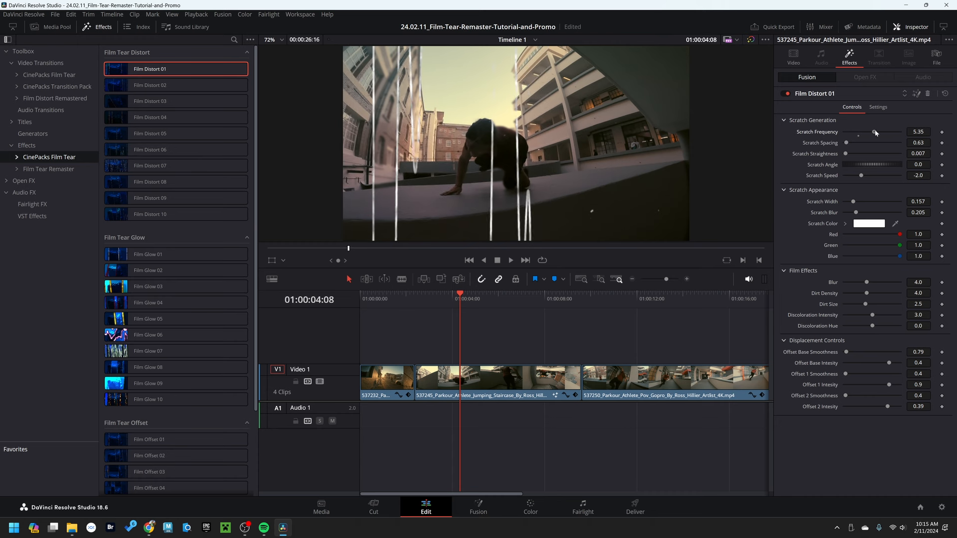
drag(874, 133, 899, 132)
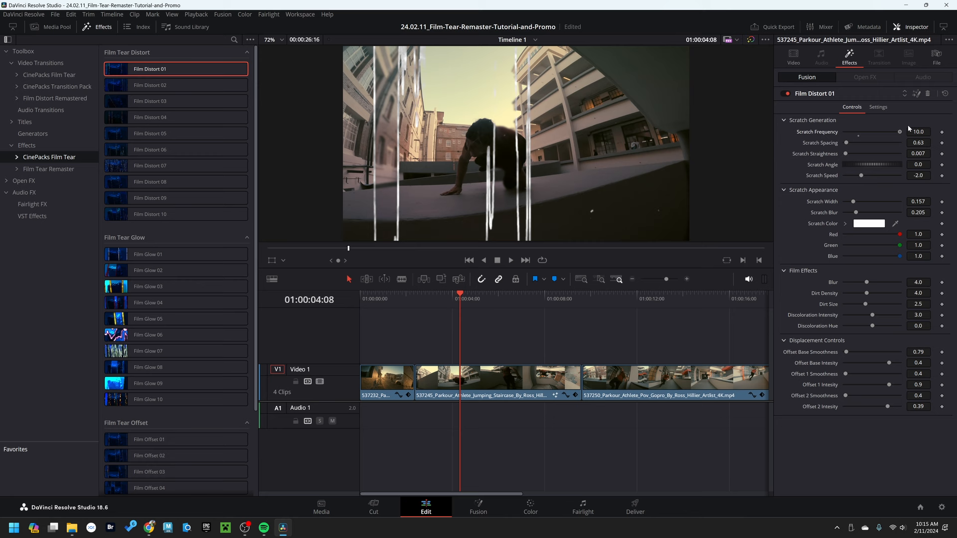
drag(899, 131, 845, 132)
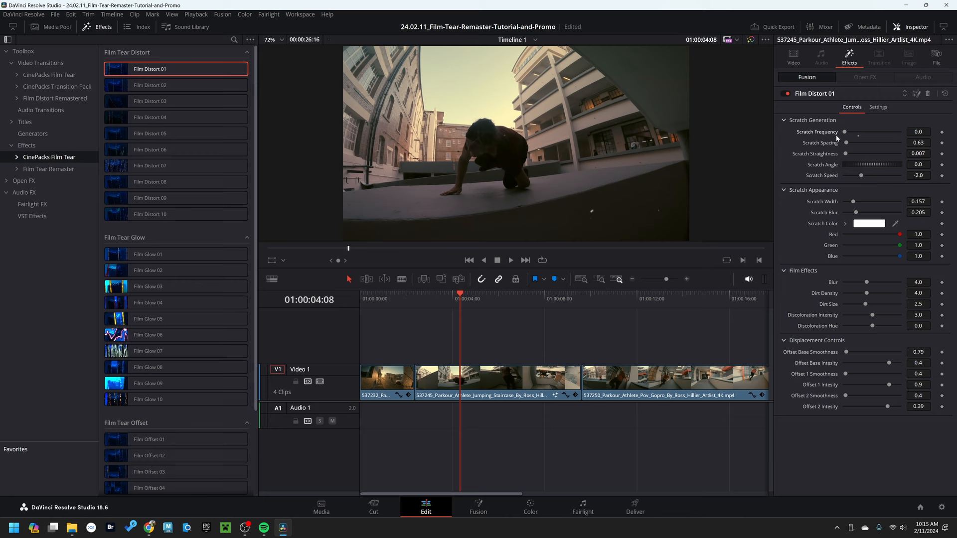
mouse_move(836, 138)
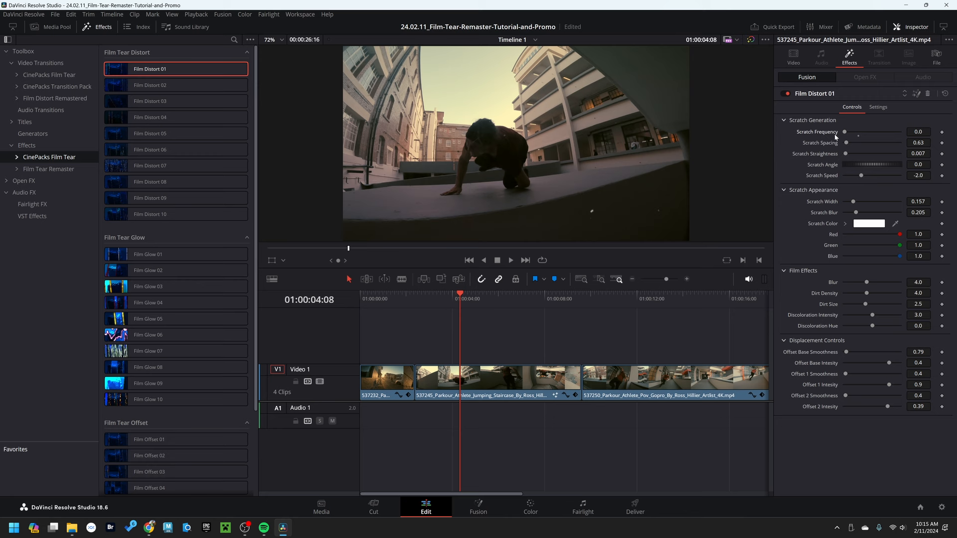
drag(845, 131, 851, 132)
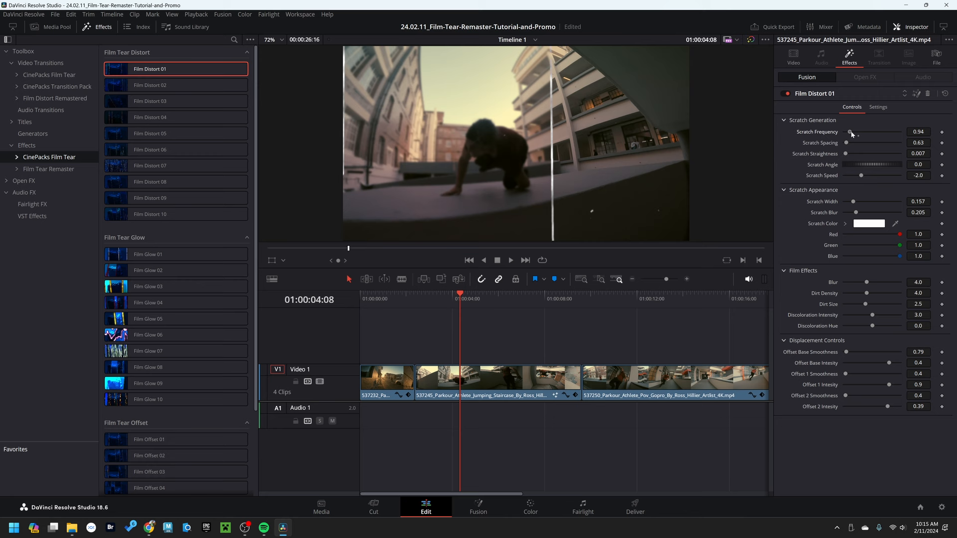
drag(850, 132, 845, 132)
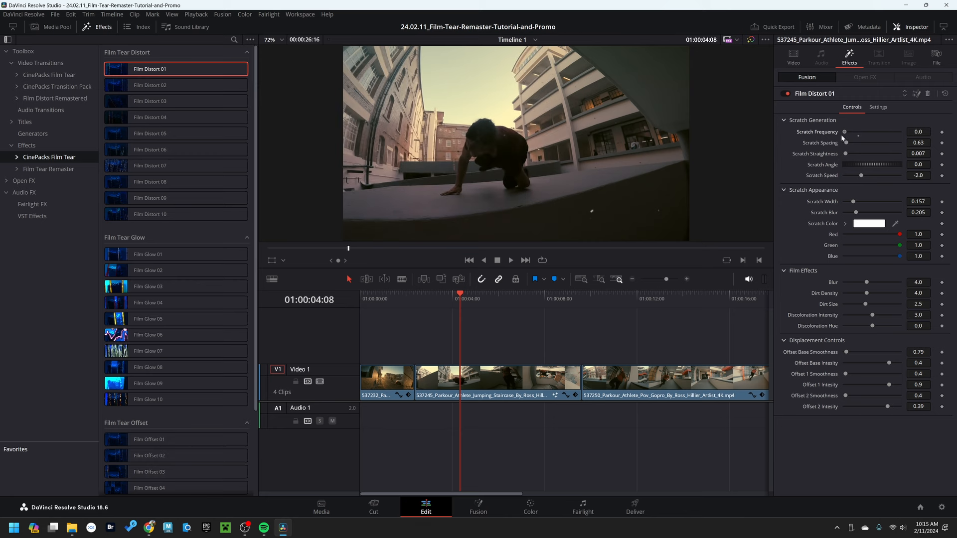
drag(844, 132, 865, 133)
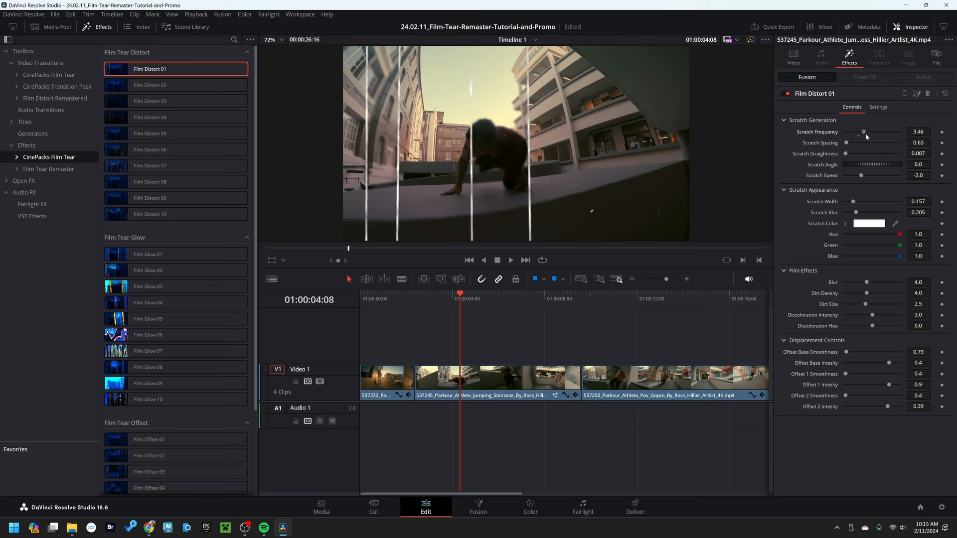
drag(863, 131, 895, 132)
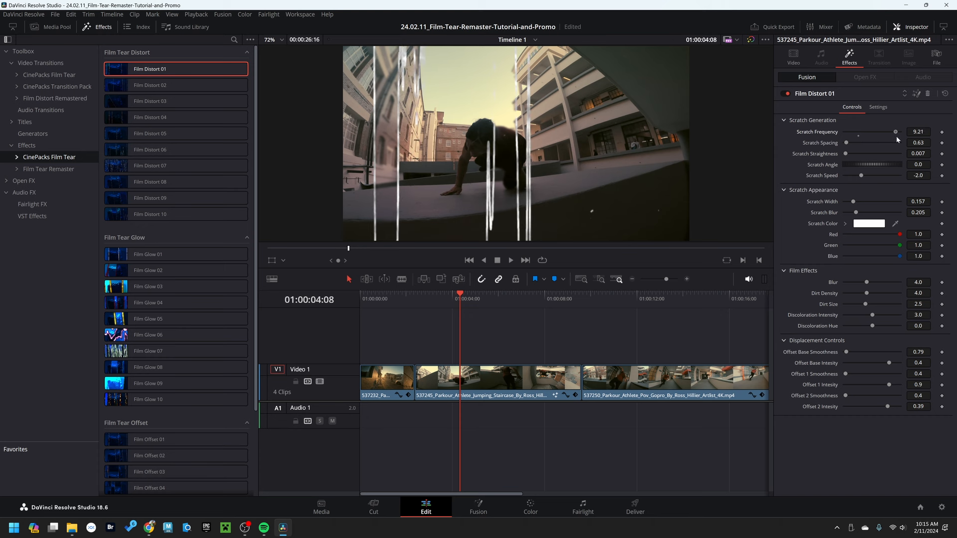
drag(895, 132, 898, 133)
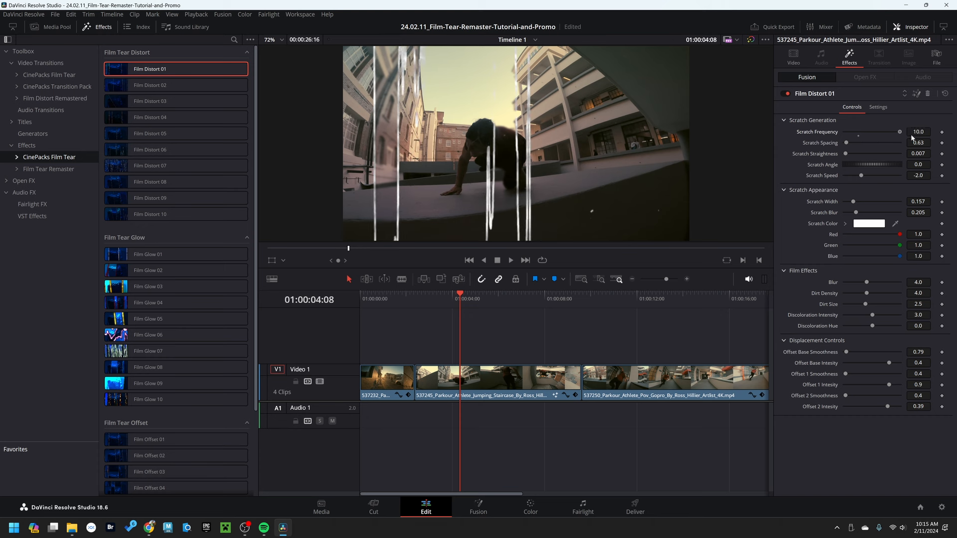
drag(897, 132, 882, 131)
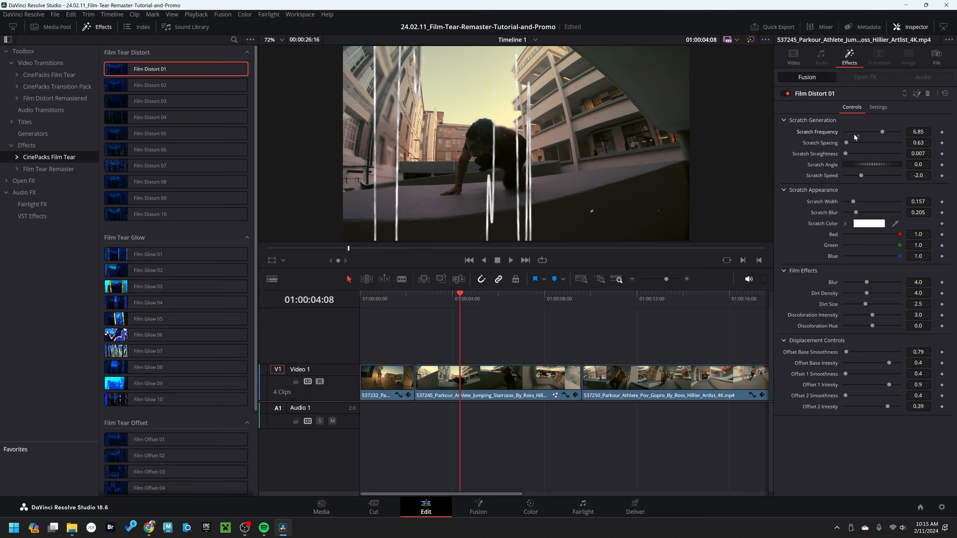
drag(882, 131, 856, 132)
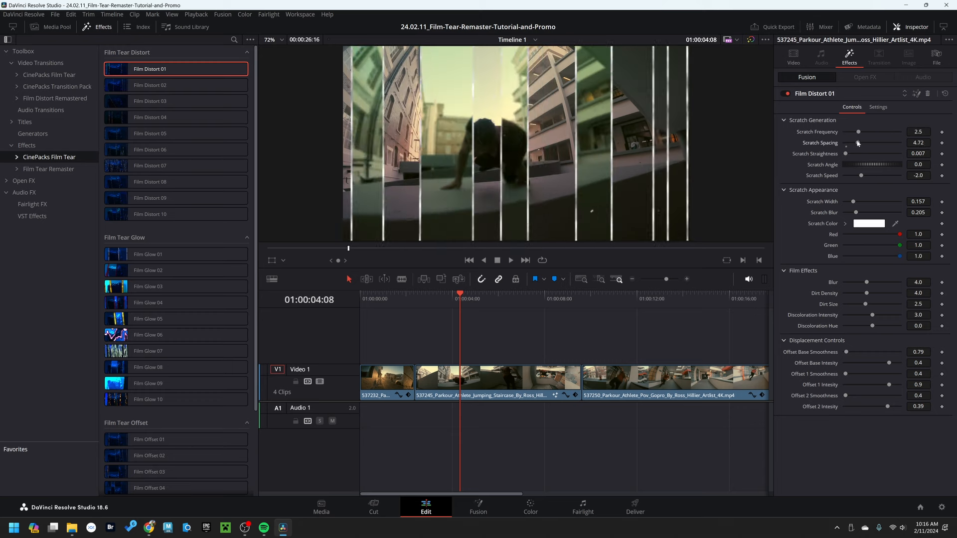
Step: Try wider scratch spacing and settle Scratch Spacing at 0.63
drag(857, 143, 882, 142)
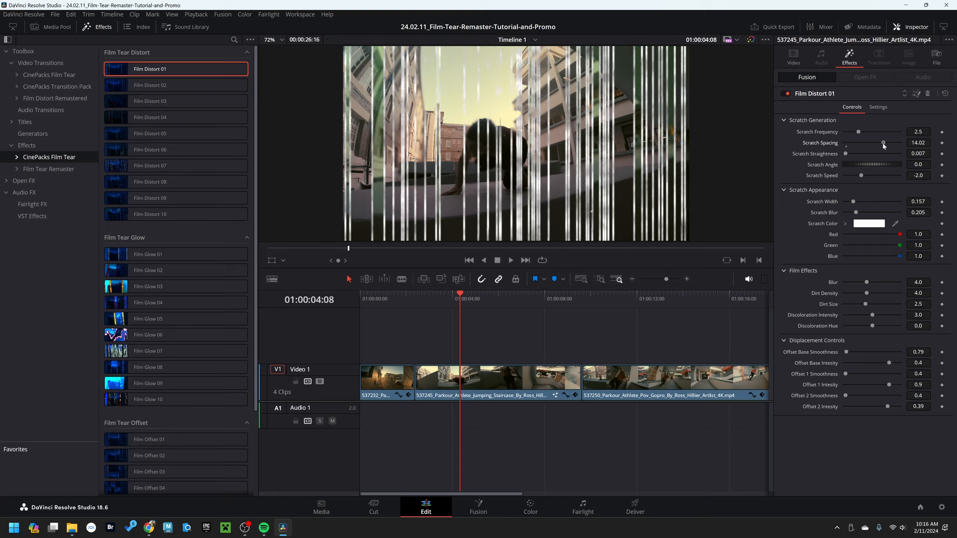
drag(882, 143, 869, 143)
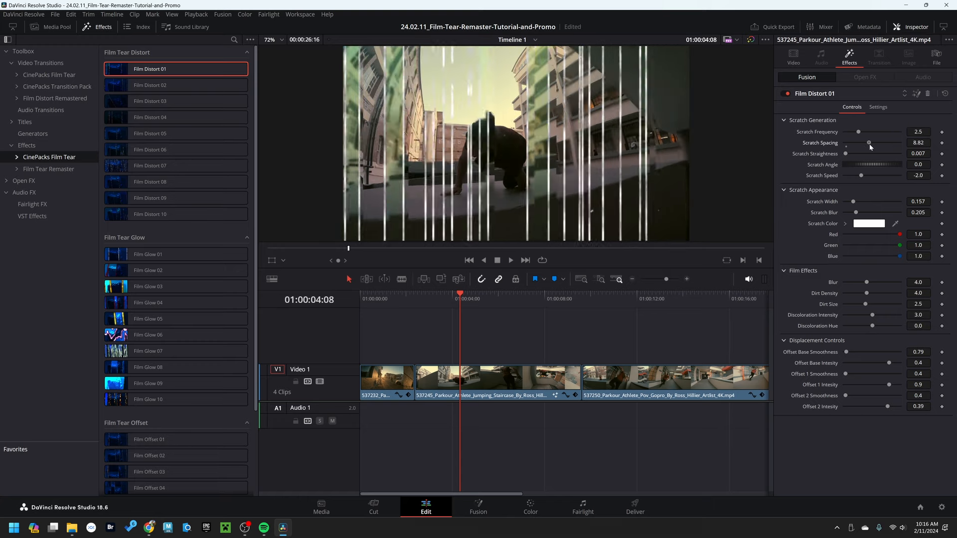
drag(868, 143, 848, 142)
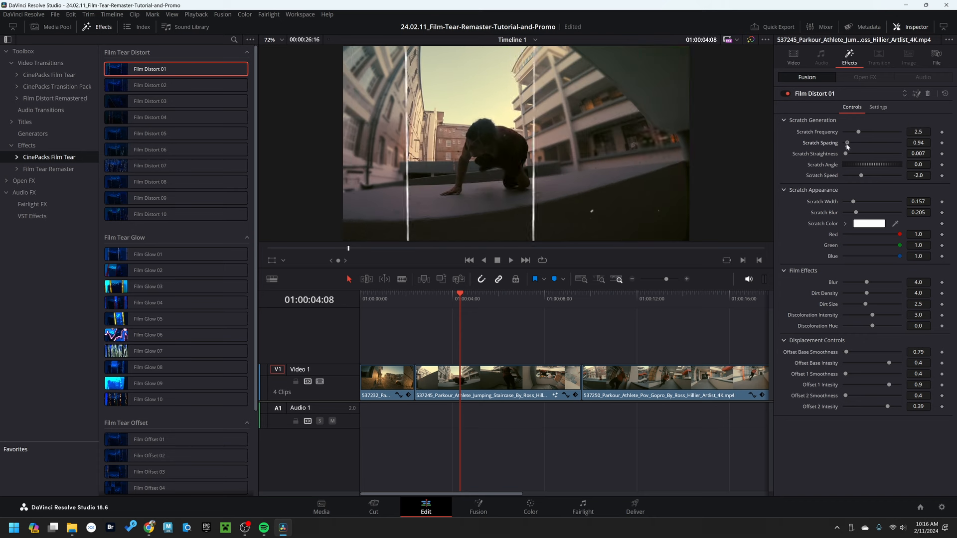
drag(847, 143, 857, 142)
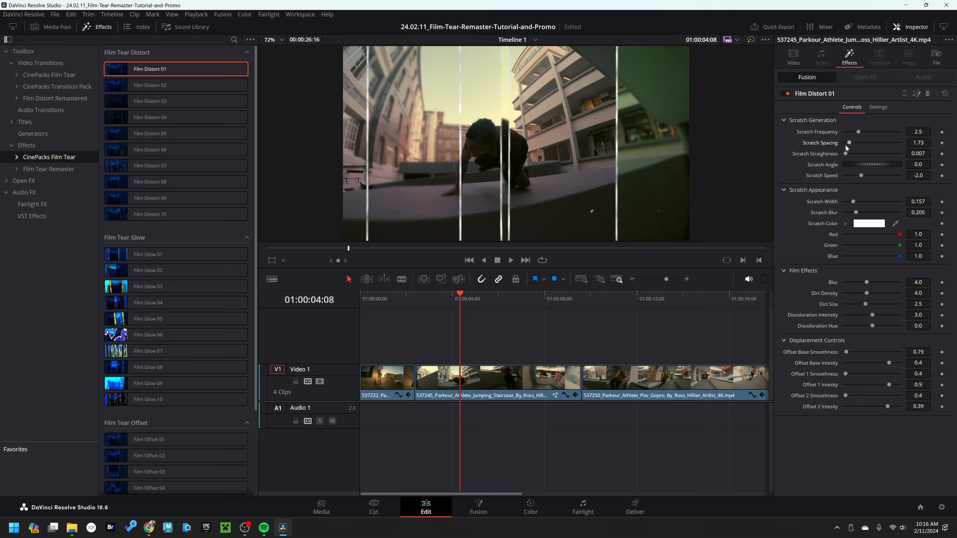
drag(849, 142, 842, 143)
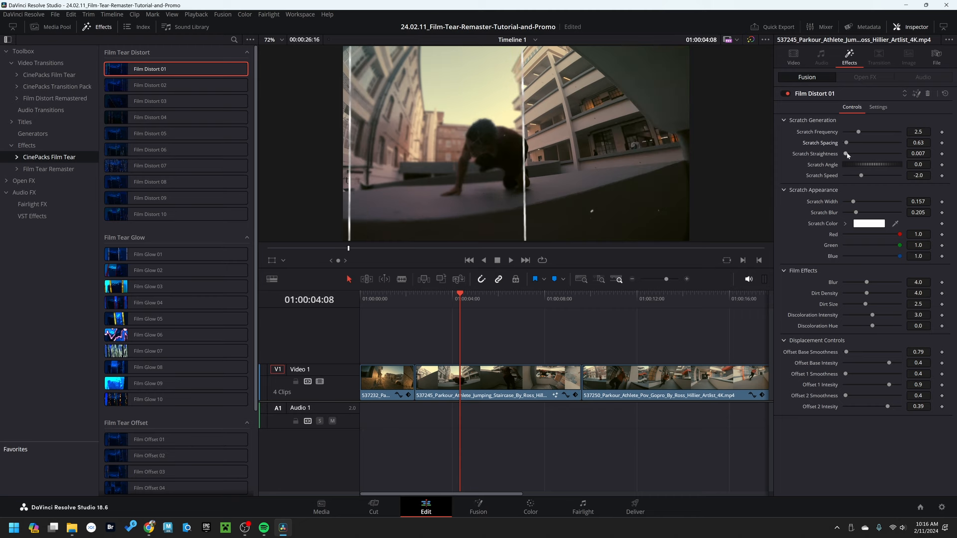
Step: Try curved scratches, return Straightness to near-straight 0.007, and tilt Scratch Angle to 6
drag(845, 154, 848, 153)
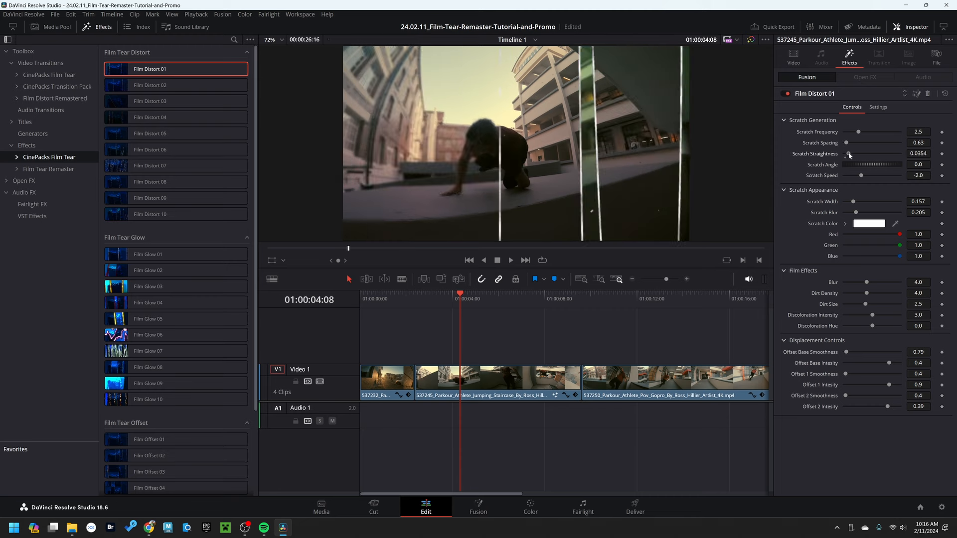
drag(847, 154, 899, 154)
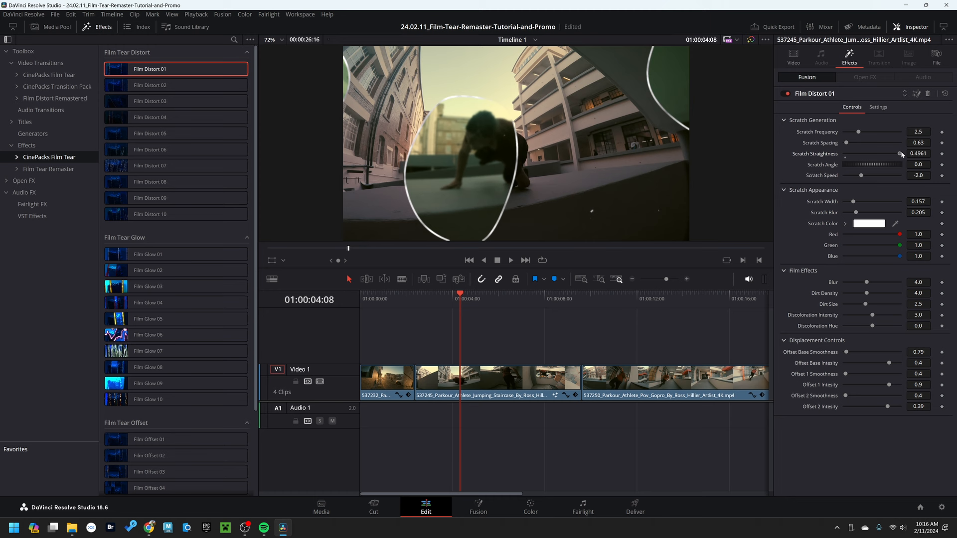
drag(899, 154, 901, 154)
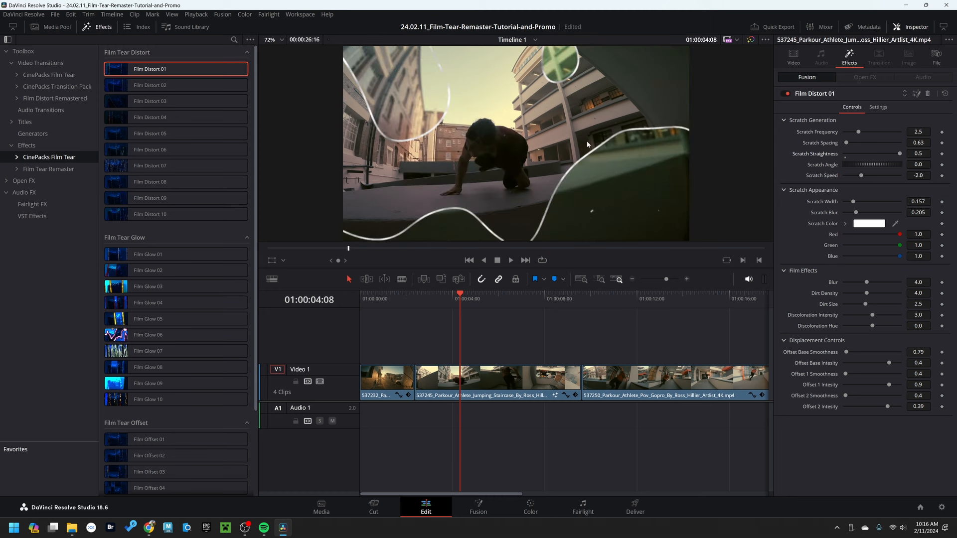
mouse_move(855, 129)
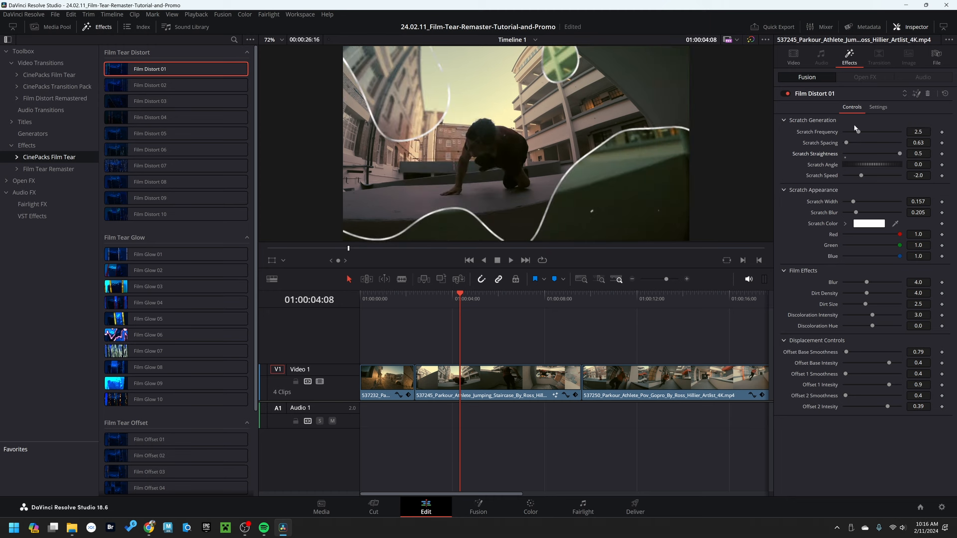
drag(885, 153, 855, 154)
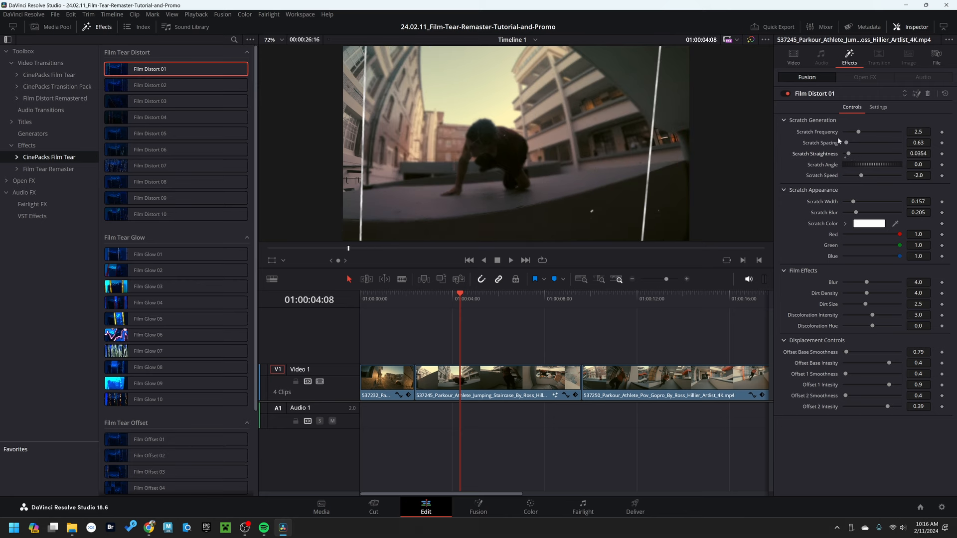
mouse_move(825, 127)
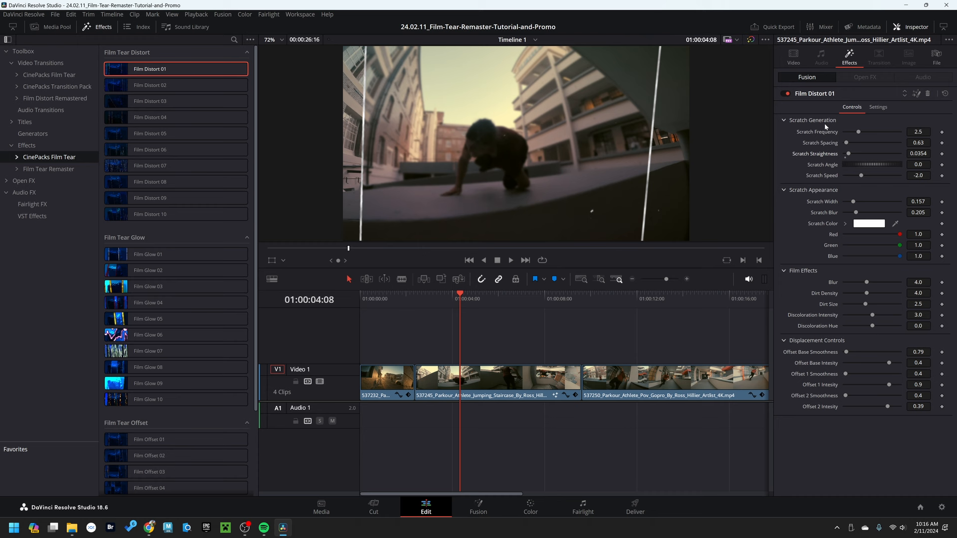
mouse_move(825, 128)
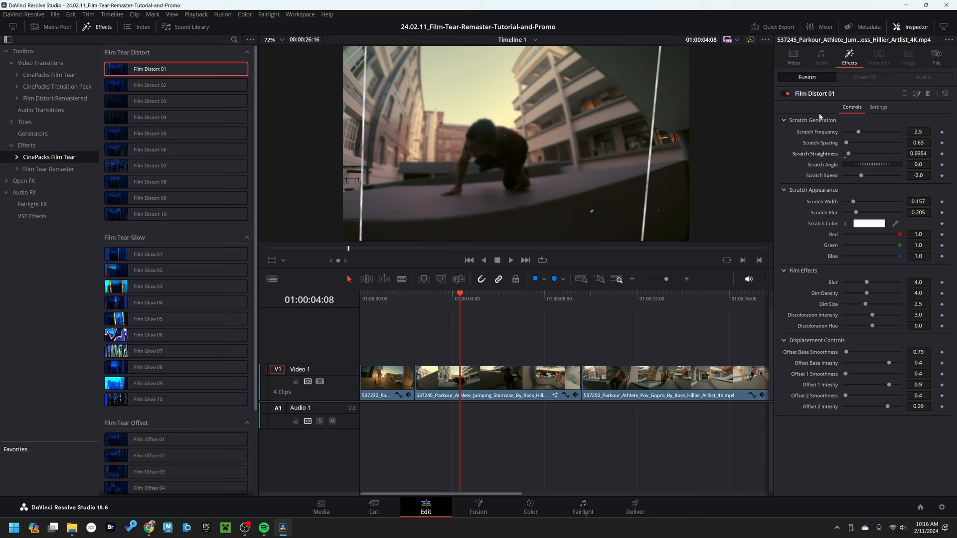
drag(847, 154, 856, 153)
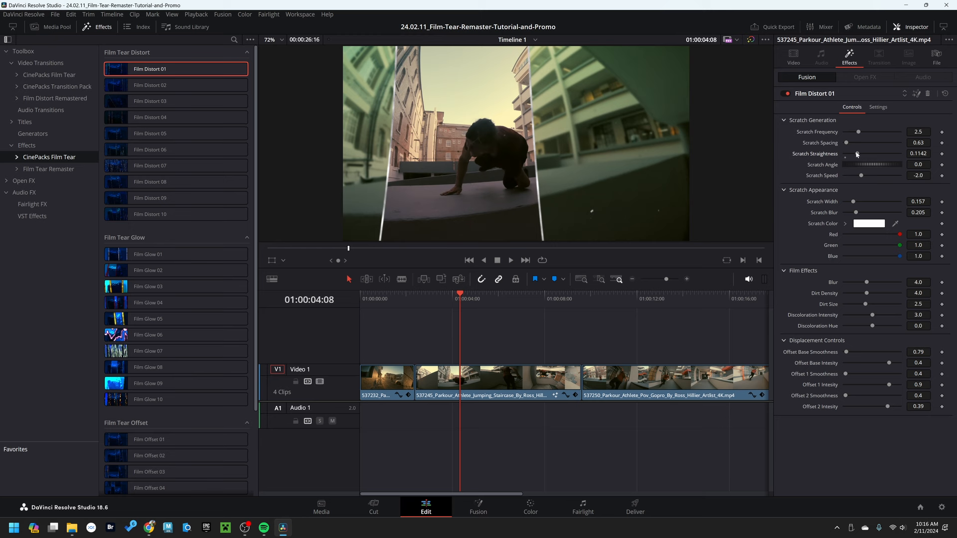
drag(859, 154, 845, 153)
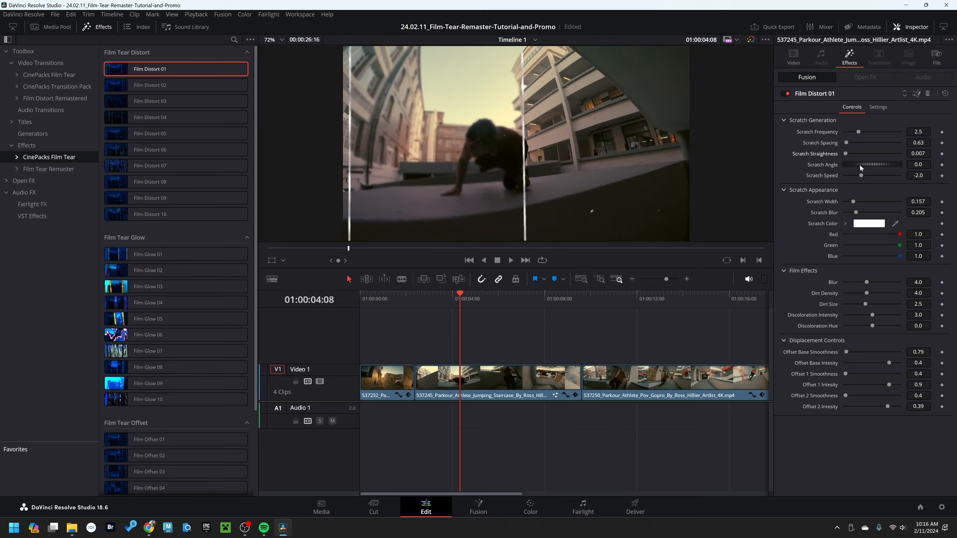
drag(860, 167, 903, 167)
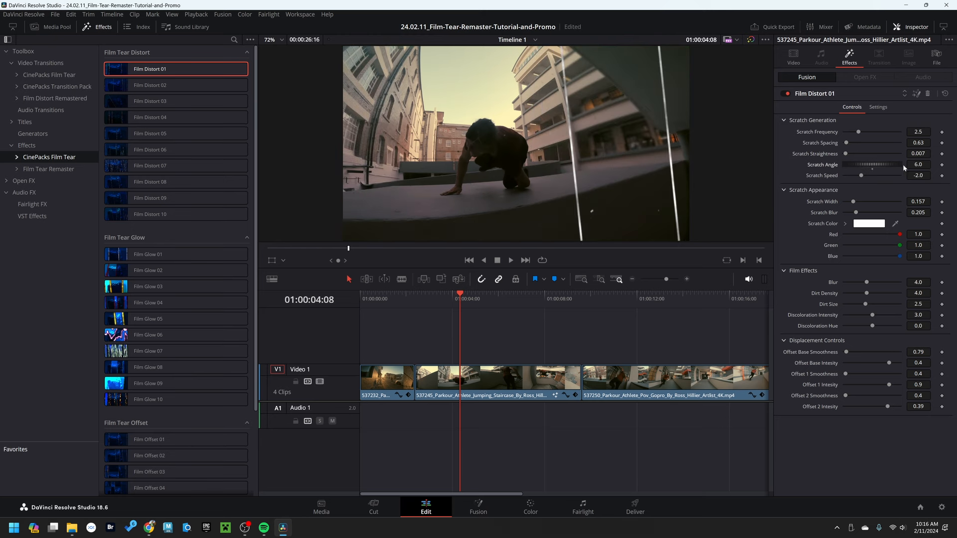
Step: Reset Scratch Angle to 0 and slow Scratch Speed to 0.56, previewing from the timeline ruler
click(510, 259)
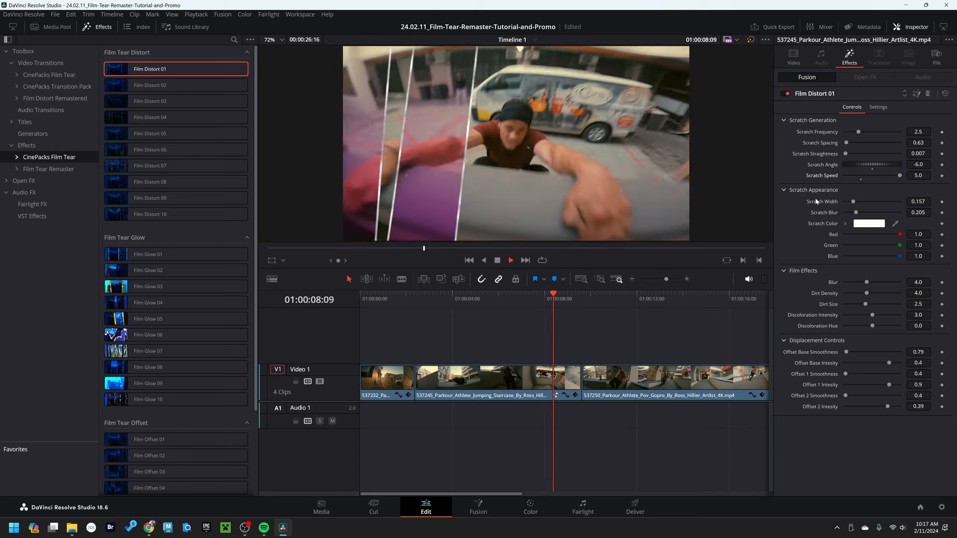
click(440, 299)
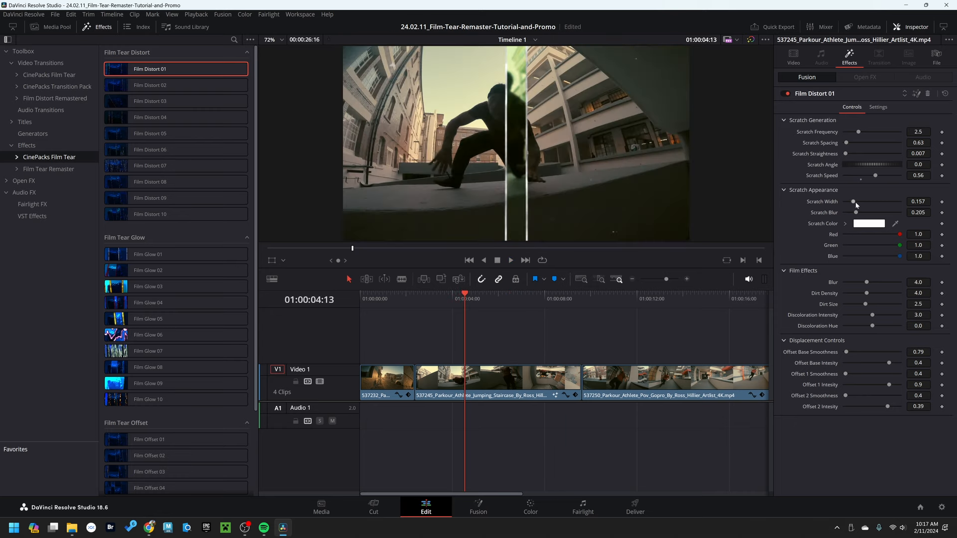
Step: Set Scratch Width 0.197 and Scratch Blur 0.268, checking the scratch colour stays white
drag(857, 201, 879, 201)
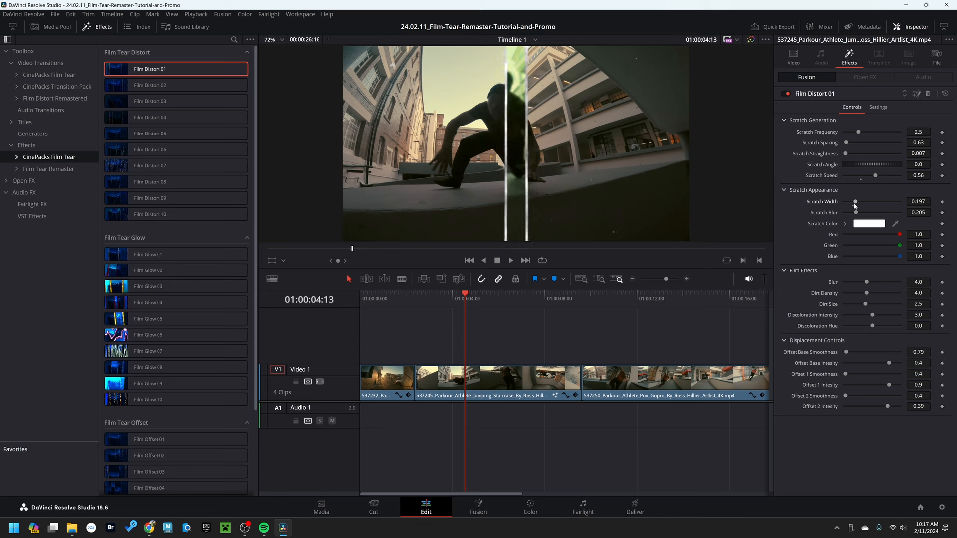
drag(873, 212, 891, 212)
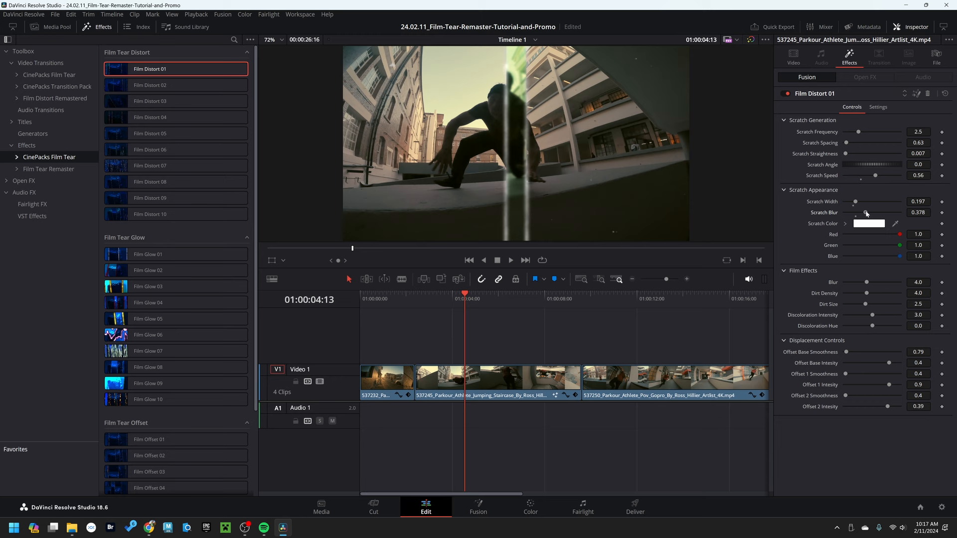
drag(865, 212, 858, 212)
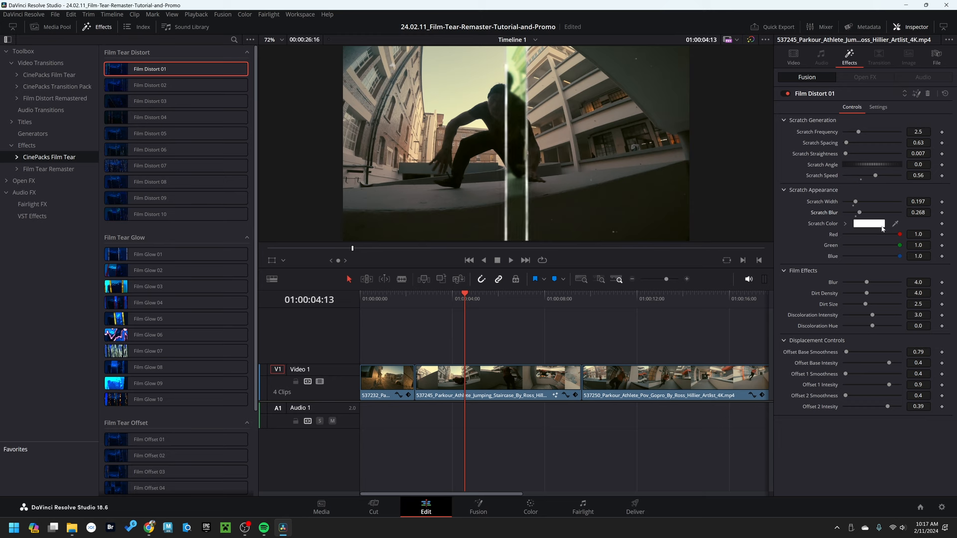
click(869, 223)
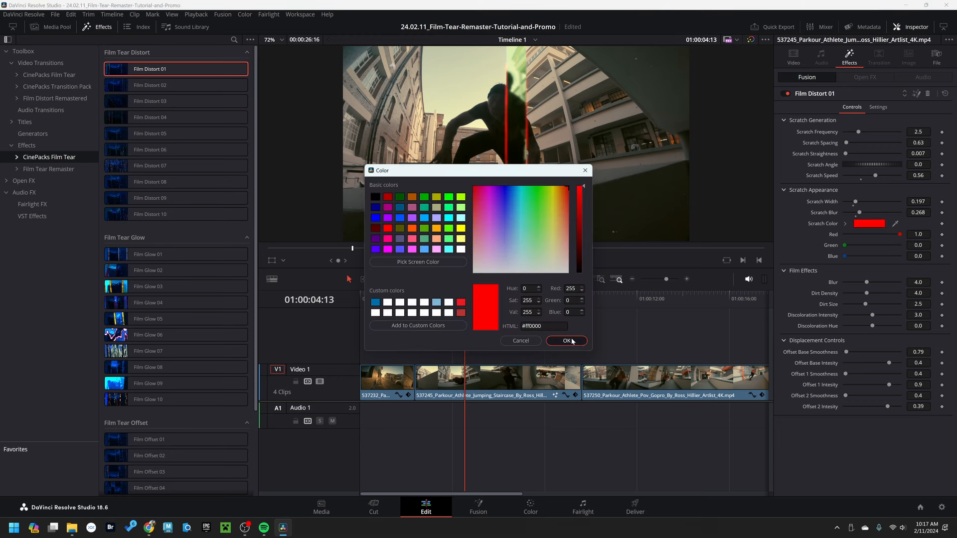
click(565, 341)
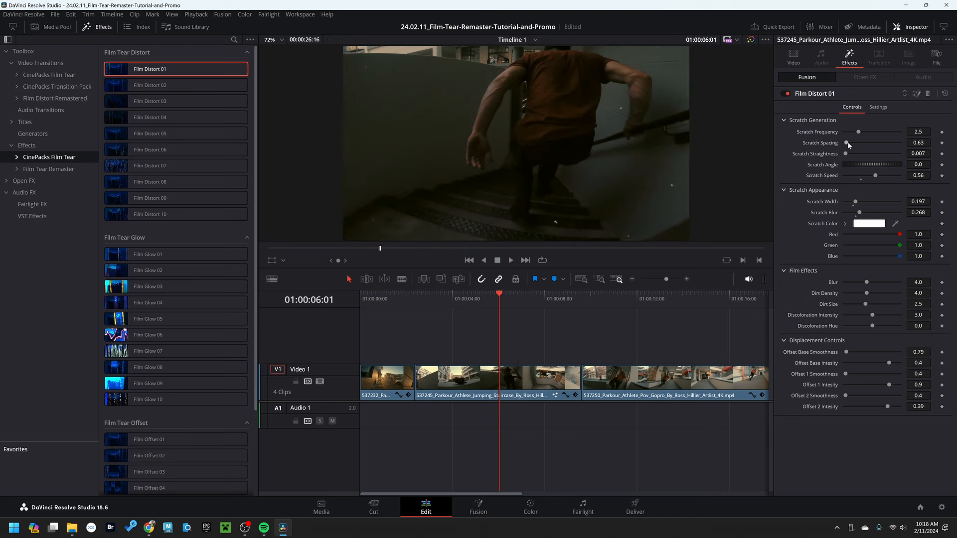
drag(847, 143, 849, 142)
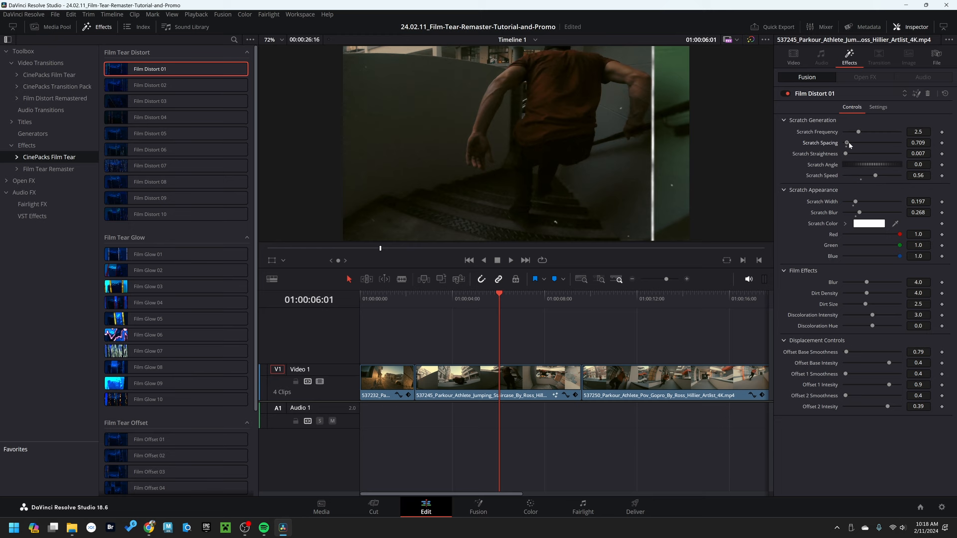
drag(846, 142, 854, 143)
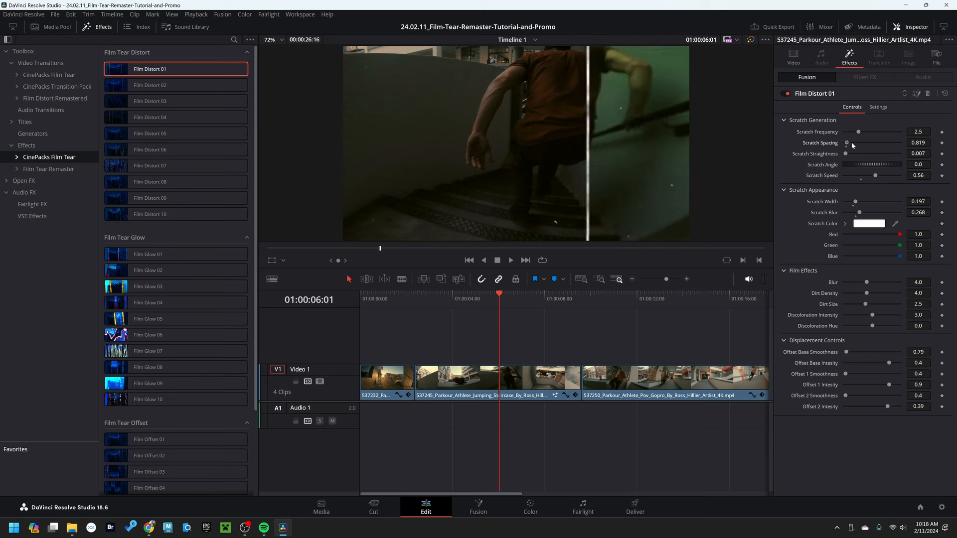
drag(846, 143, 869, 142)
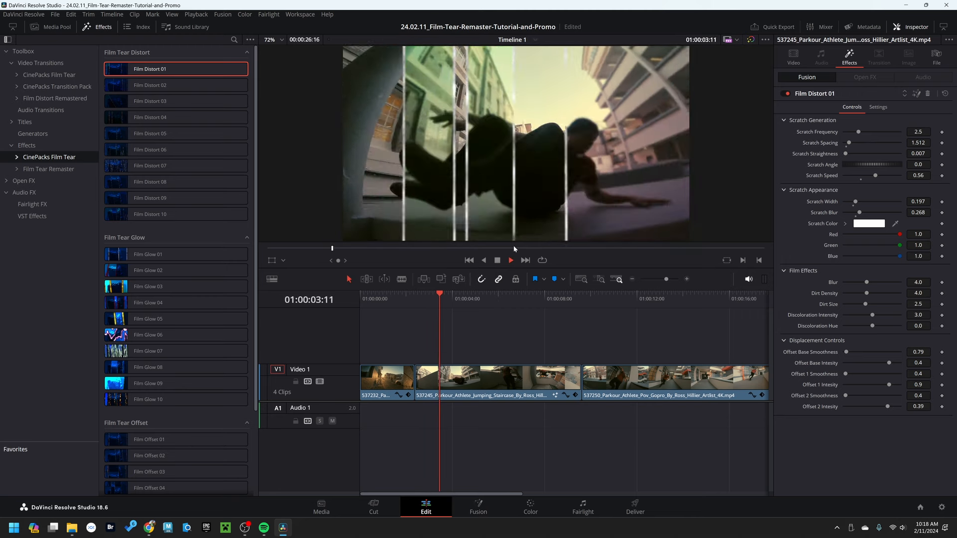
click(510, 260)
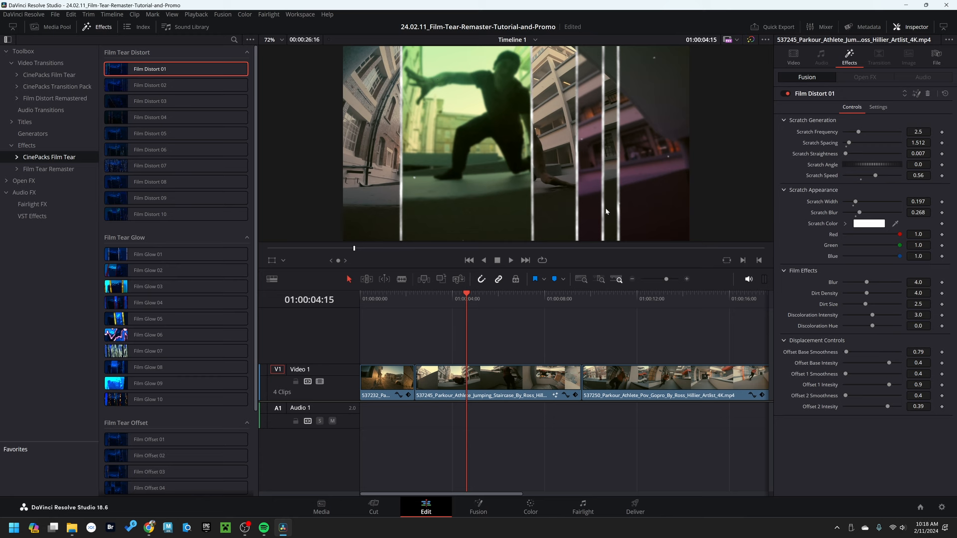
mouse_move(404, 303)
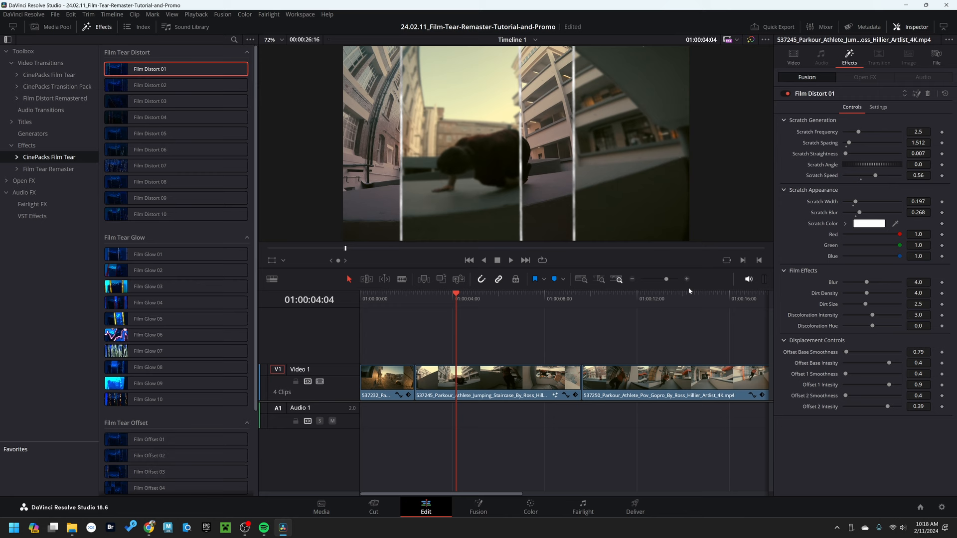
mouse_move(482, 207)
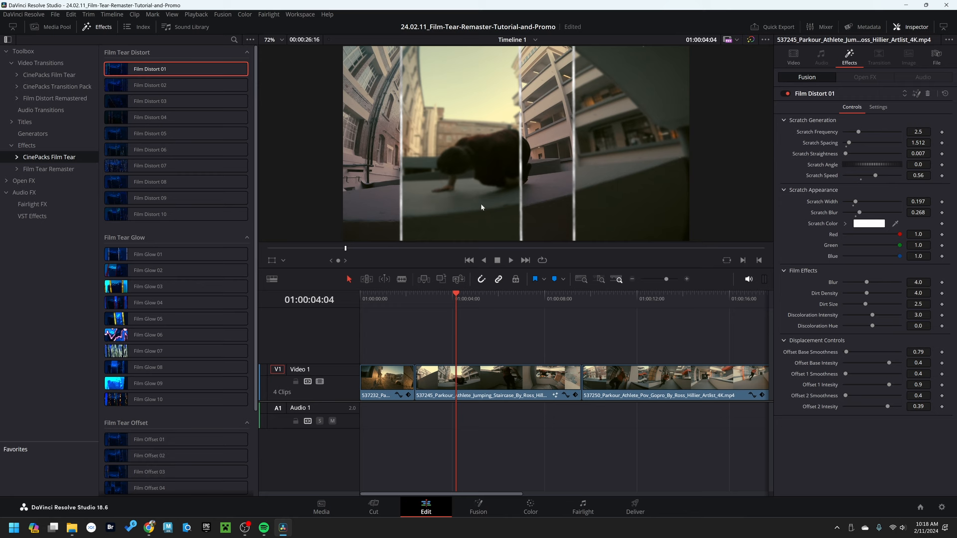
Step: Lower Blur slightly, set Dirt Density to 4.0 and shrink Dirt Size to 1.661
drag(861, 282, 882, 282)
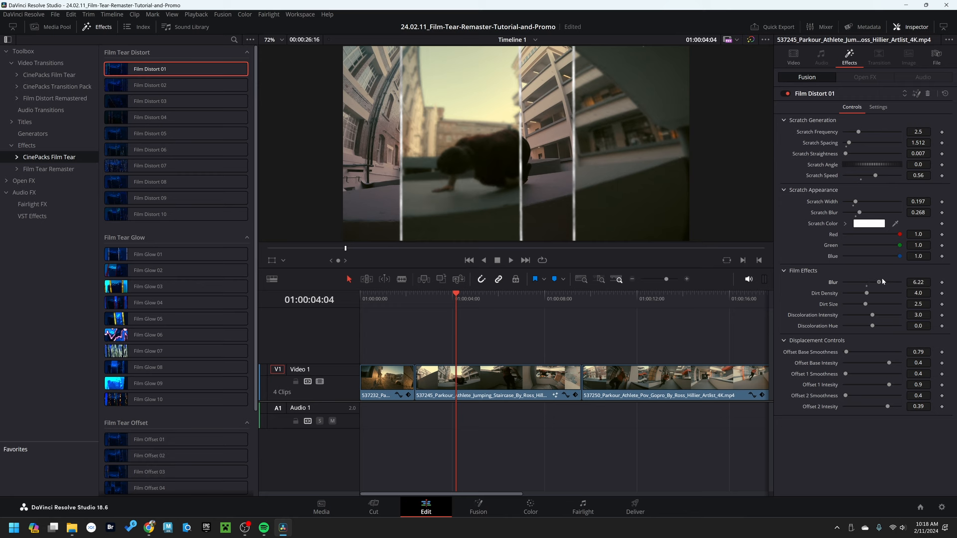
drag(873, 282, 865, 282)
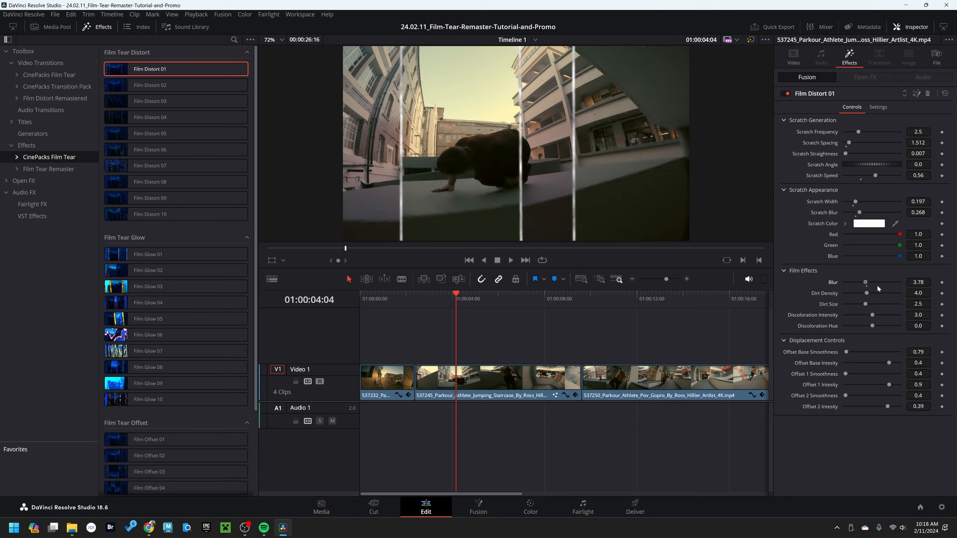
drag(865, 293, 885, 292)
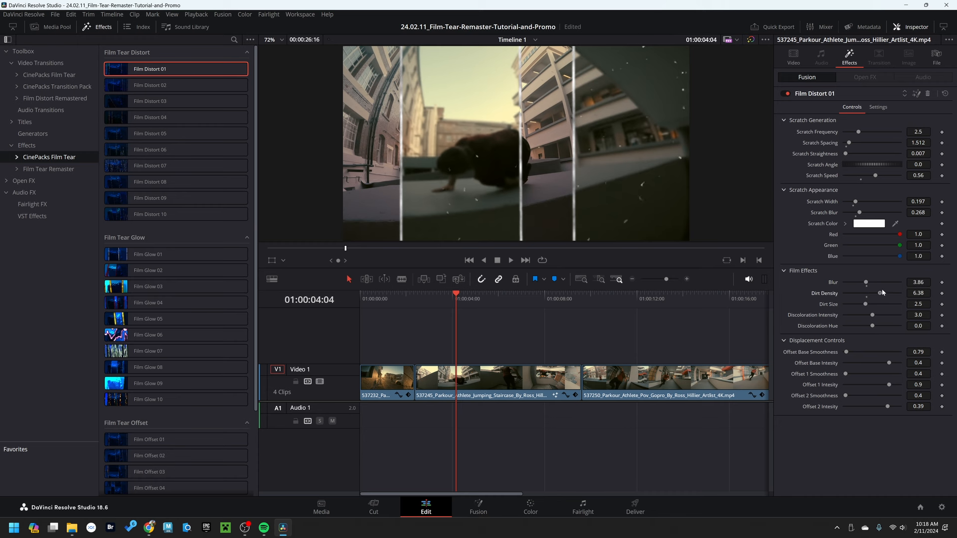
drag(882, 293, 884, 293)
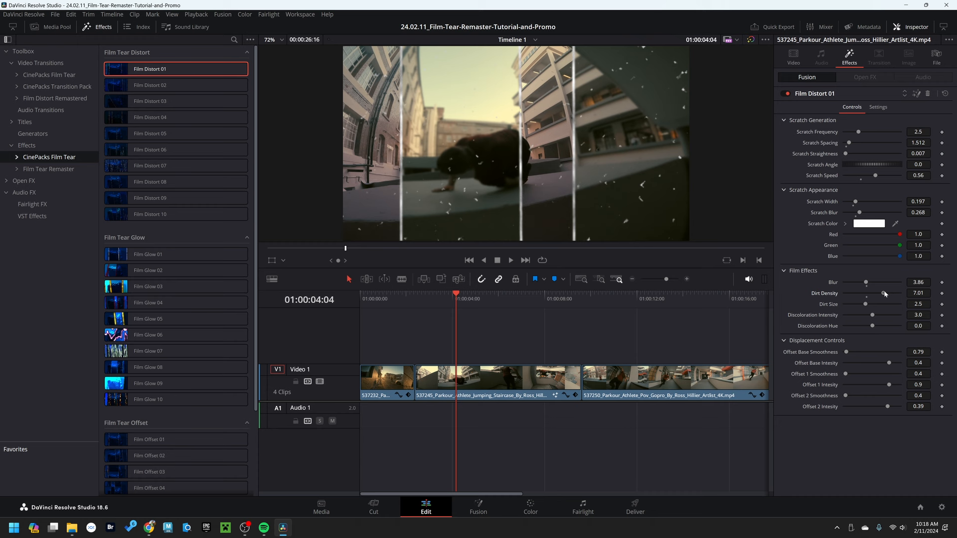
drag(885, 293, 866, 292)
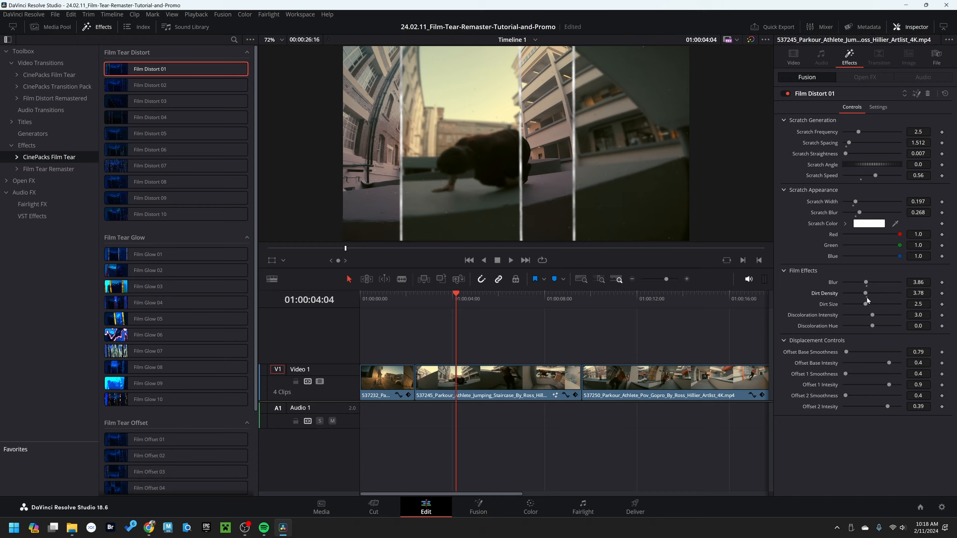
drag(865, 293, 873, 293)
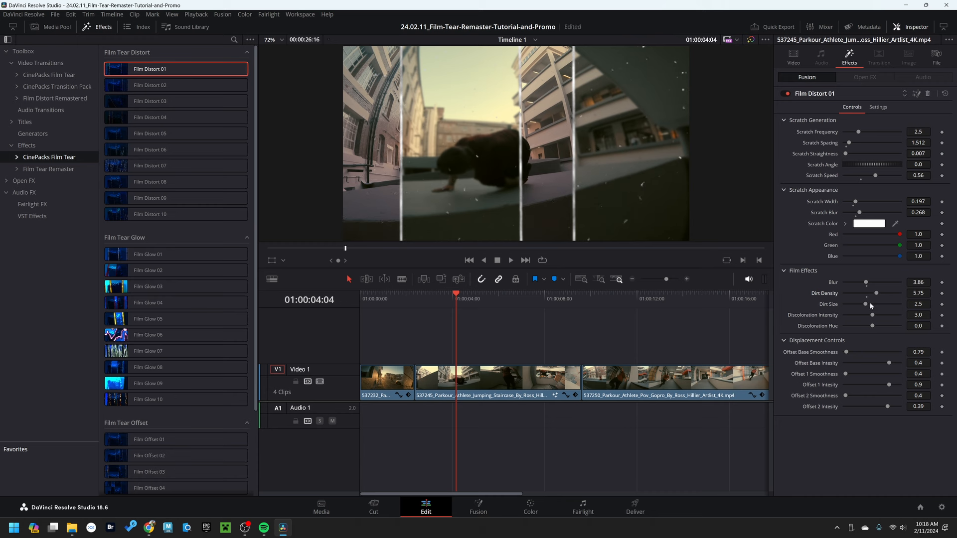
drag(863, 304, 868, 304)
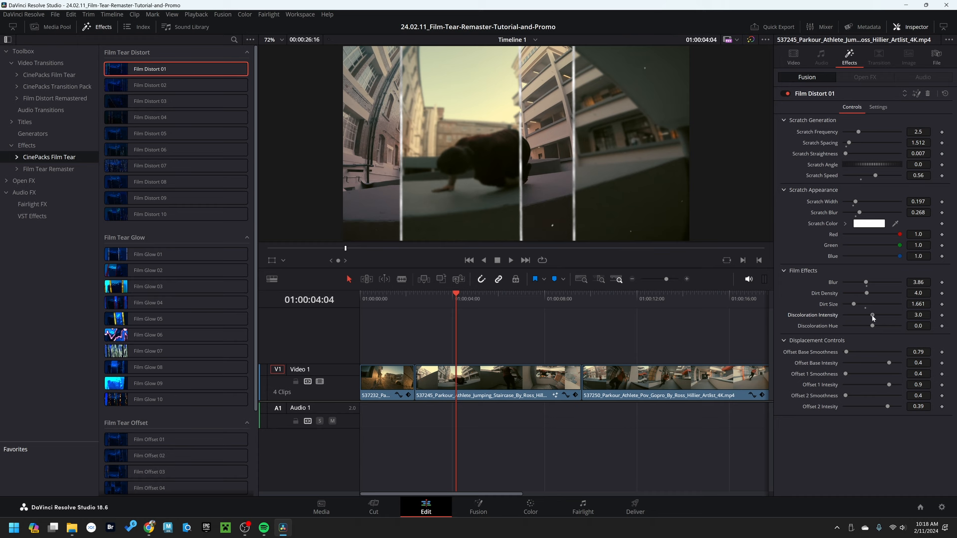
Step: Raise Discoloration Intensity to 6.0 and shift Discoloration Hue to 0.46 for a green tint
drag(872, 315, 866, 315)
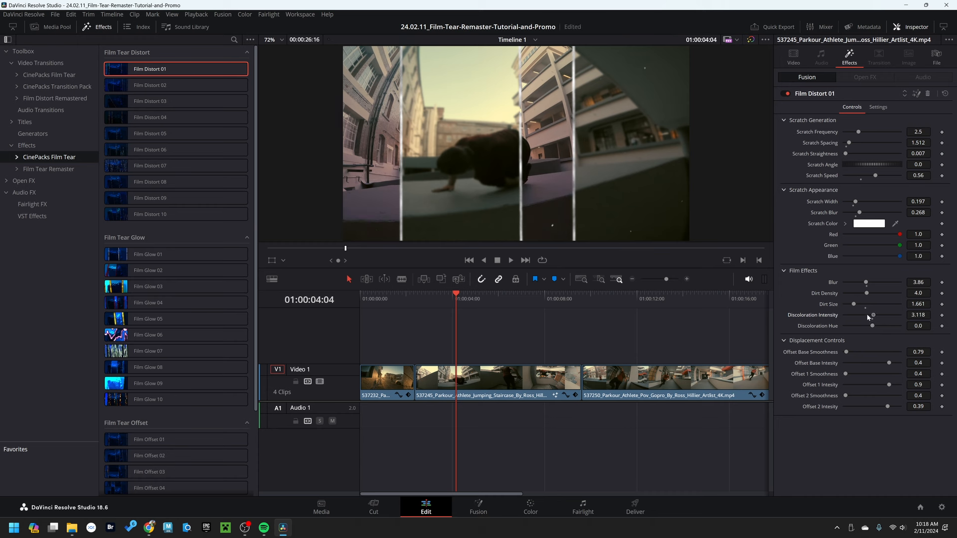
drag(872, 315, 900, 315)
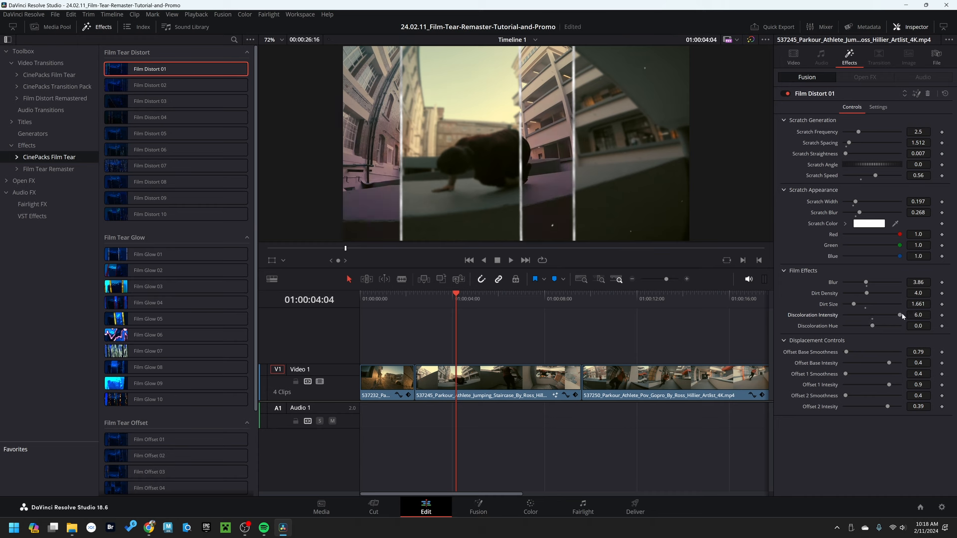
drag(901, 315, 897, 315)
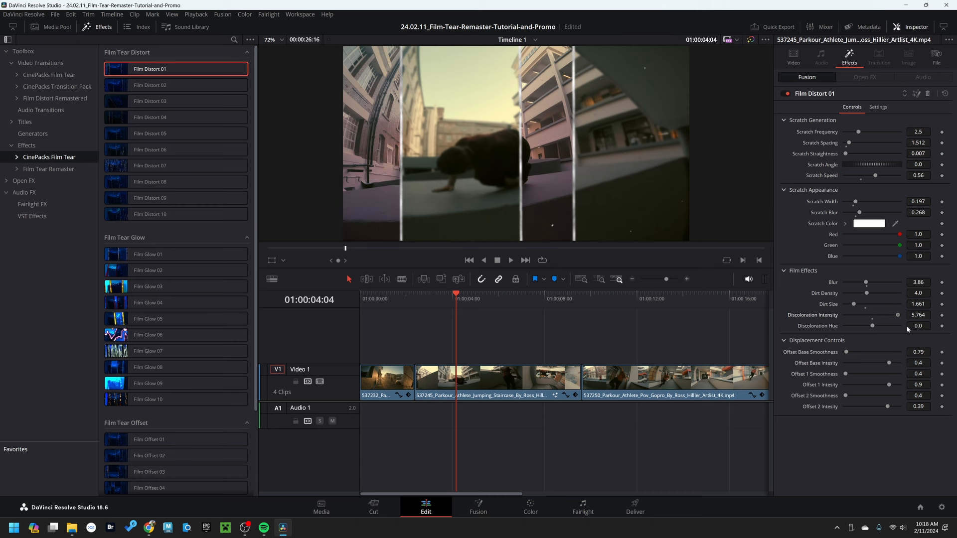
drag(870, 325, 914, 325)
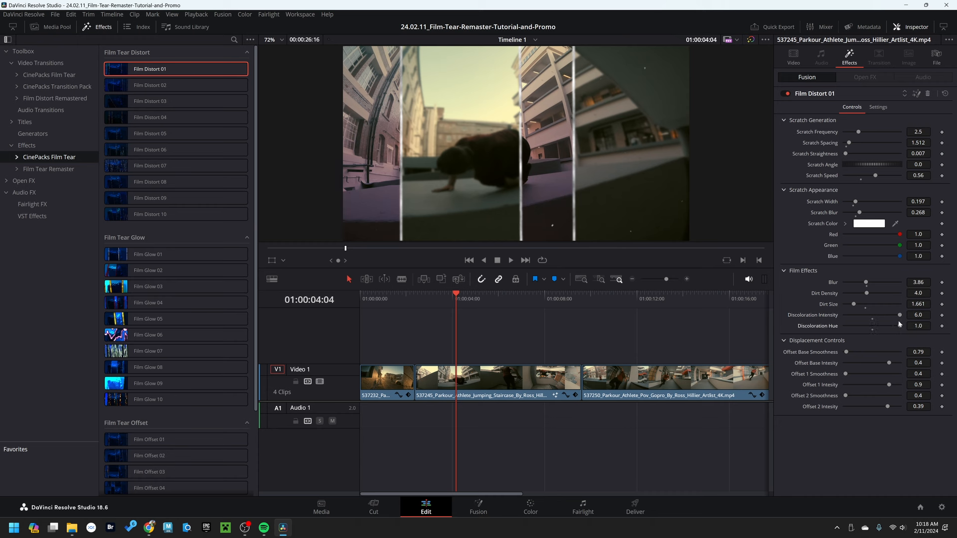
drag(899, 325, 884, 325)
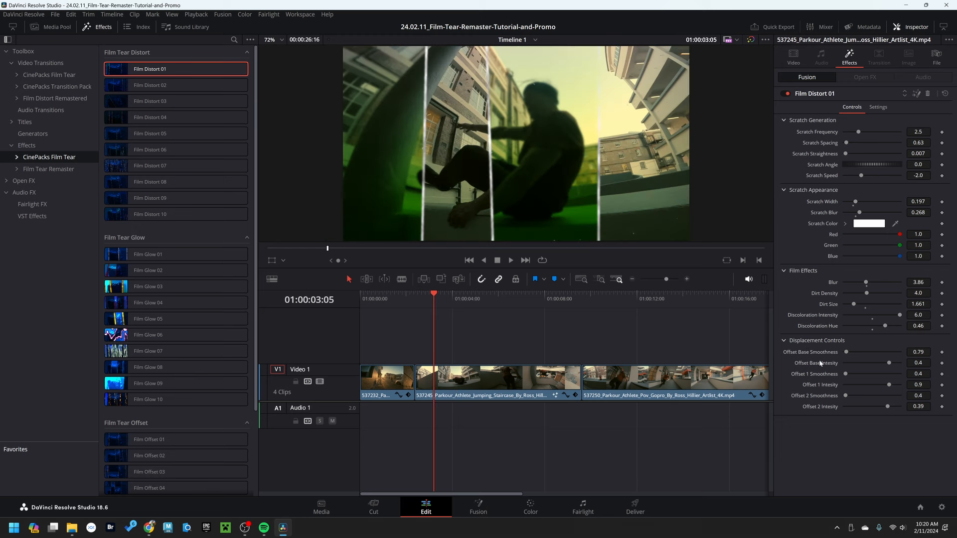
Step: Preview the green-tinted clip, drop Scratch Frequency to zero and raise Offset Base Intensity
click(450, 299)
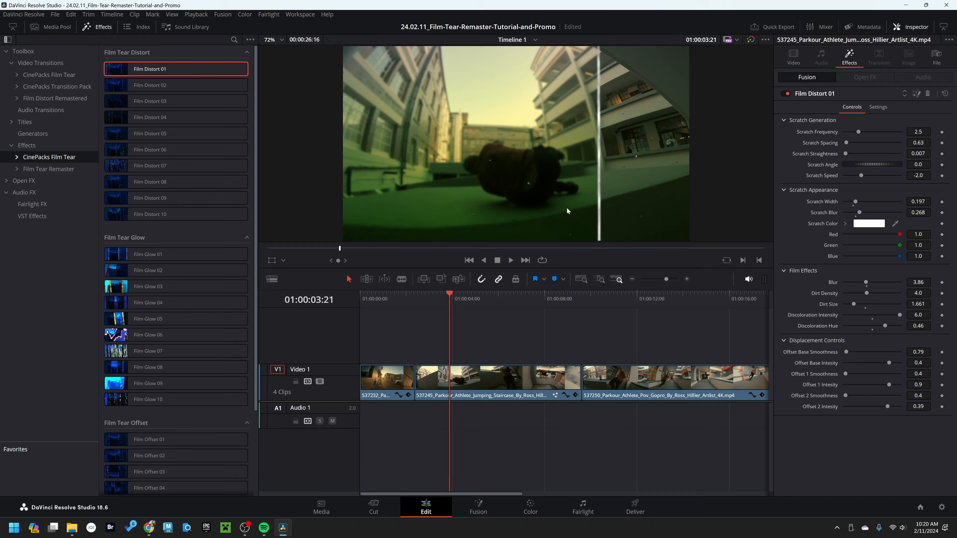
mouse_move(834, 131)
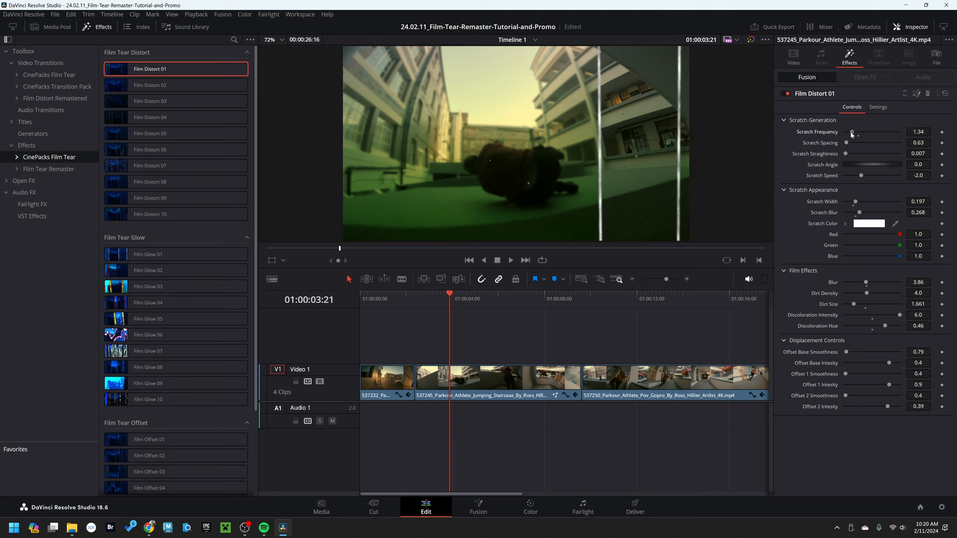
drag(865, 134, 847, 134)
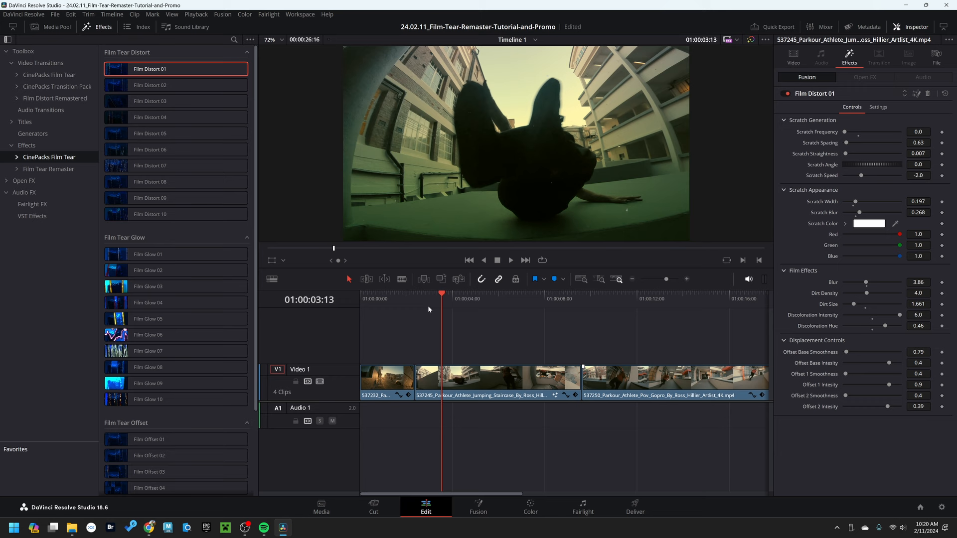
click(510, 260)
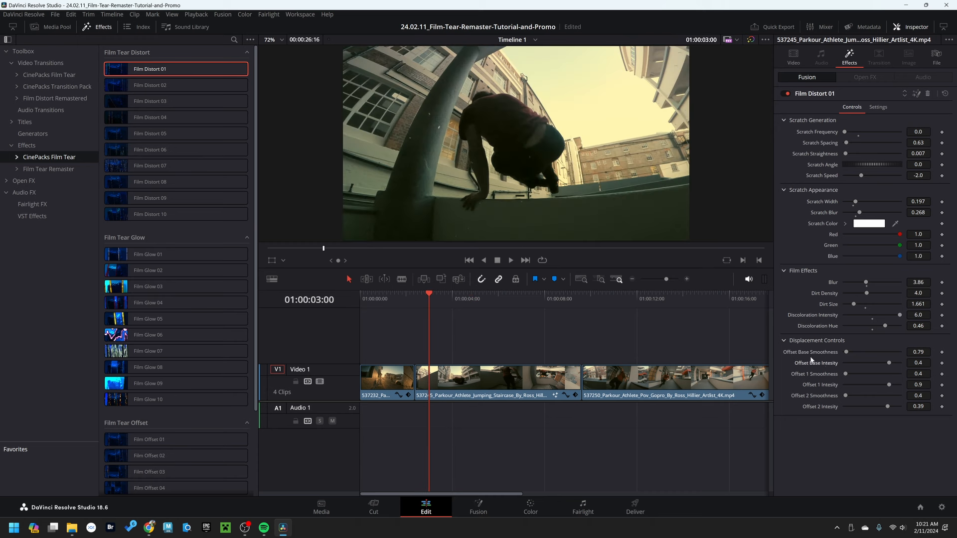
mouse_move(836, 369)
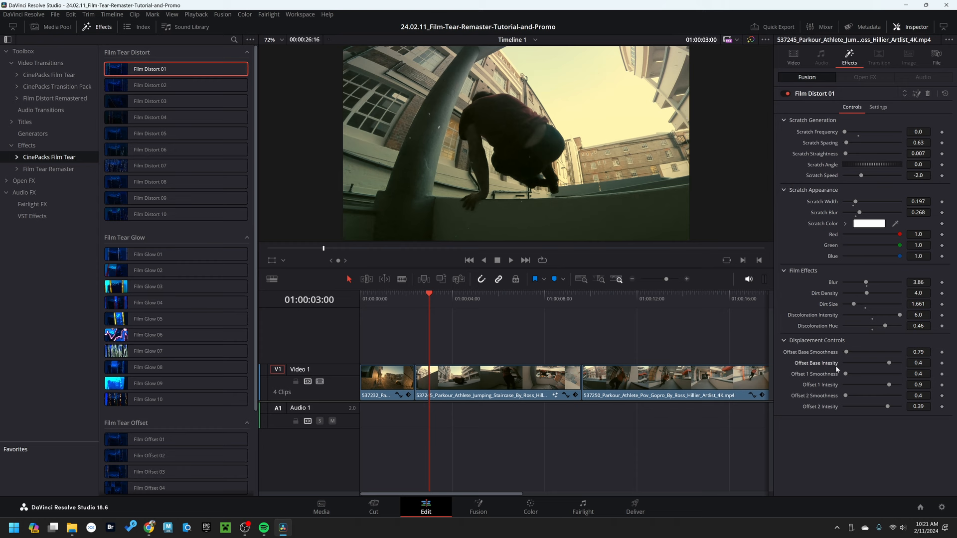
mouse_move(836, 370)
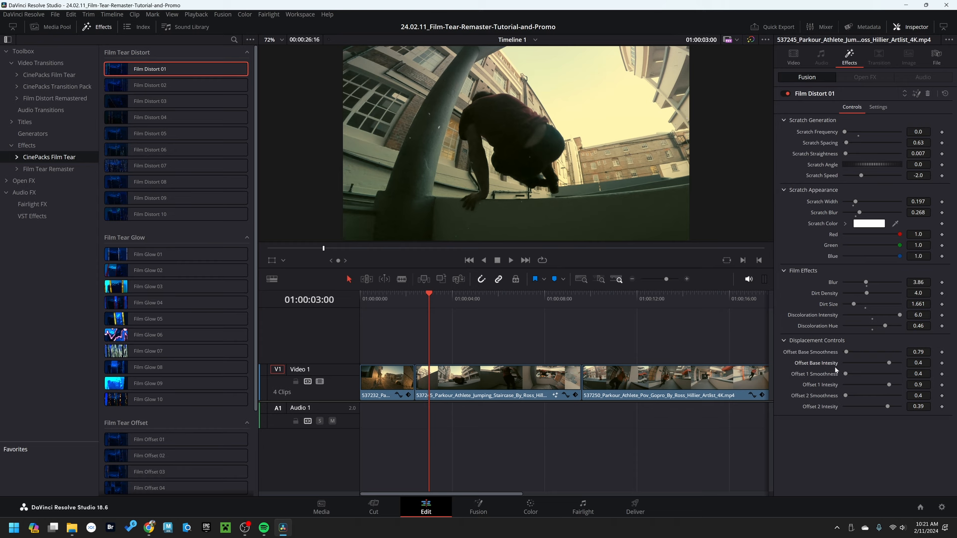
mouse_move(835, 371)
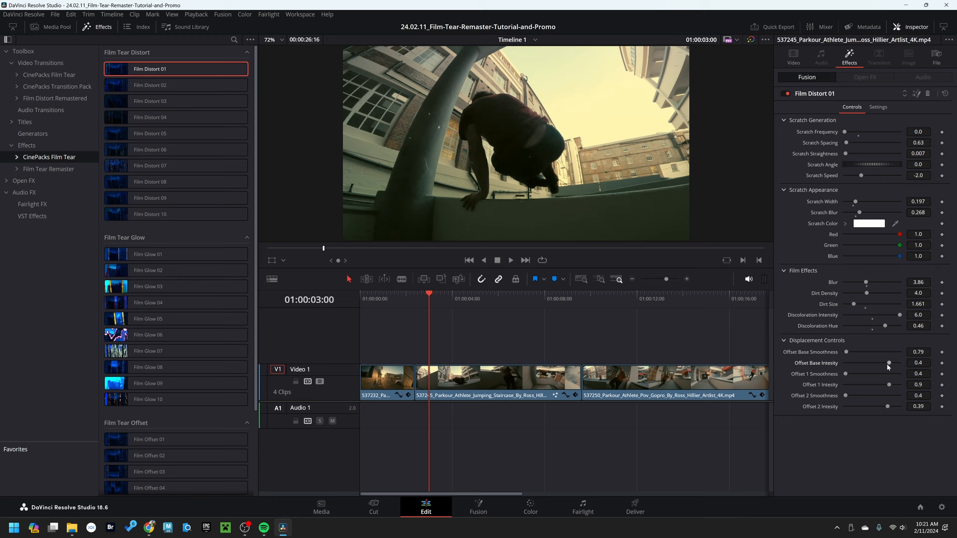
mouse_move(888, 363)
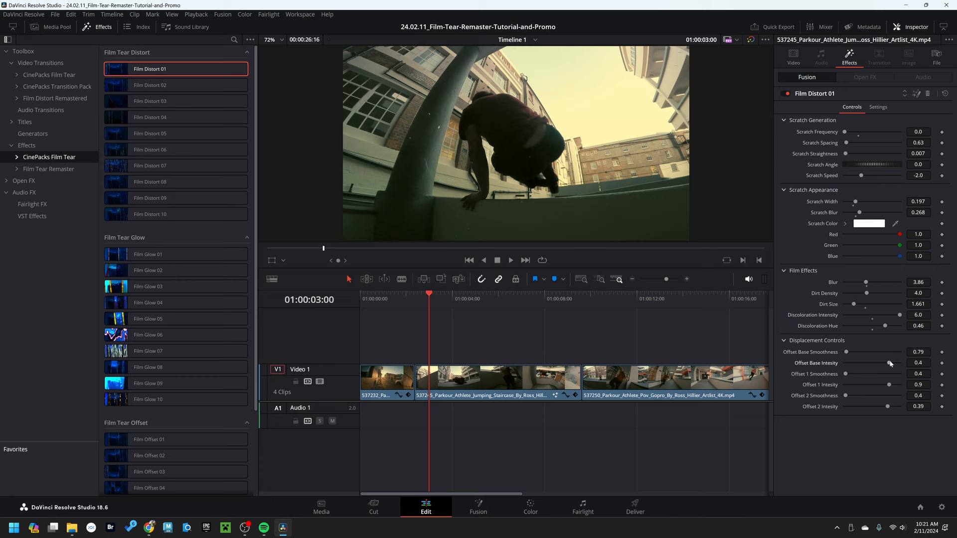
drag(888, 363, 897, 362)
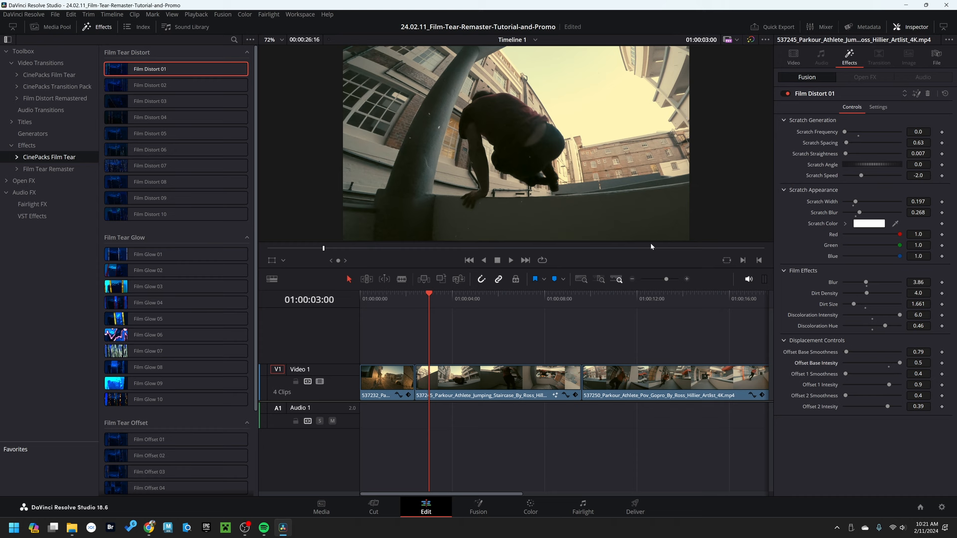
mouse_move(515, 148)
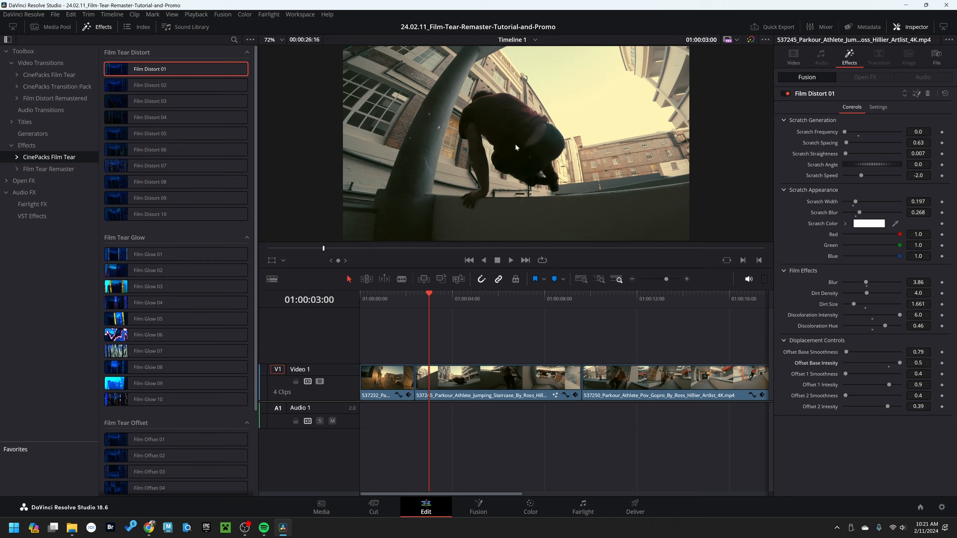
mouse_move(519, 149)
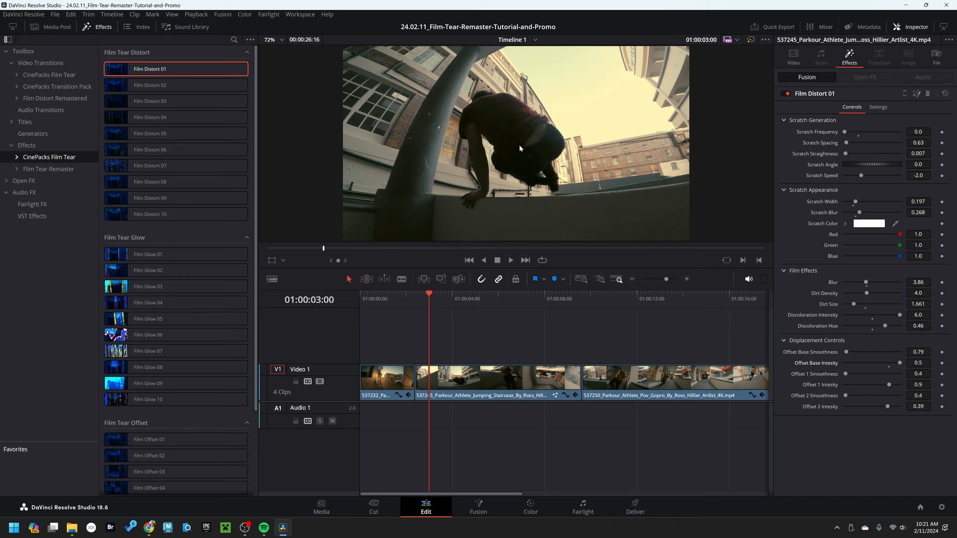
mouse_move(873, 373)
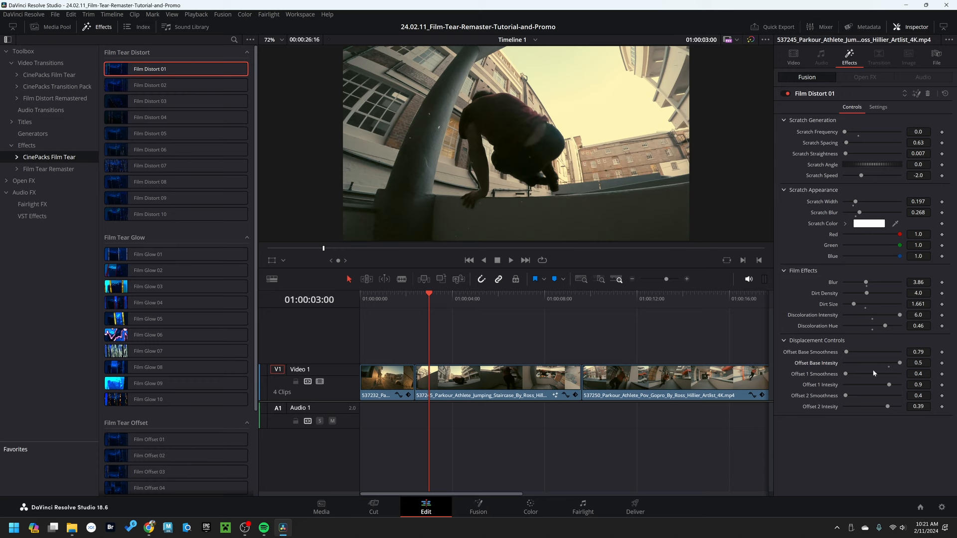
Step: Play back the staircase clip and bring Offset Base Intensity down to 0.0
click(437, 303)
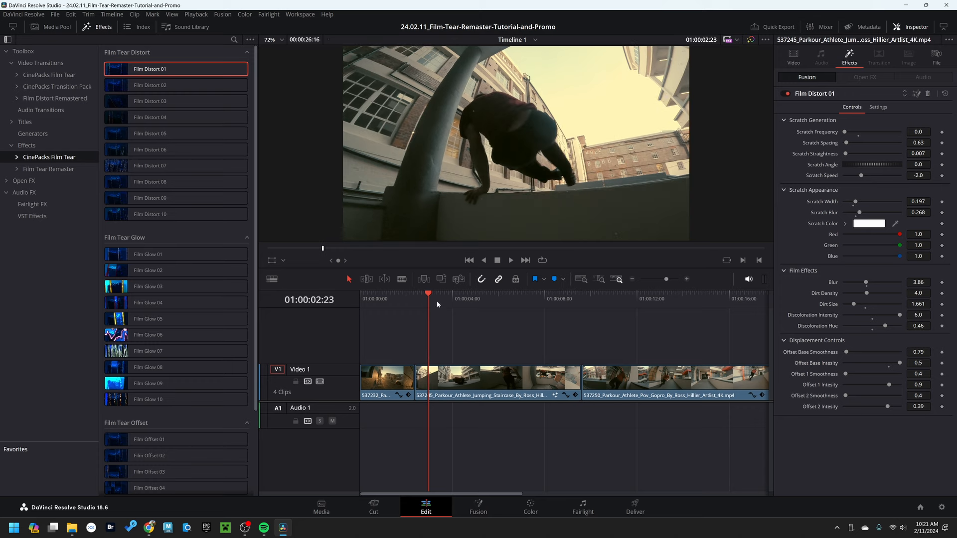
click(510, 260)
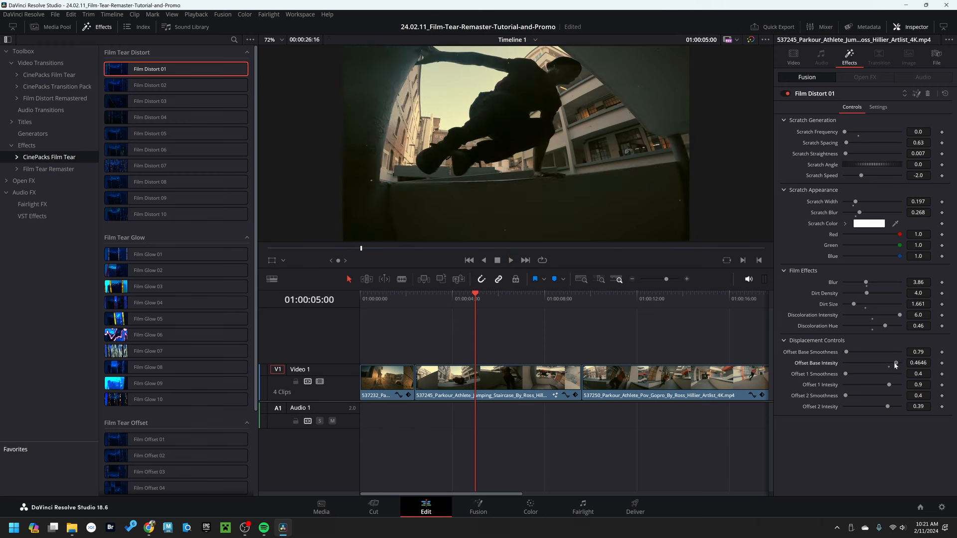
drag(894, 363, 844, 363)
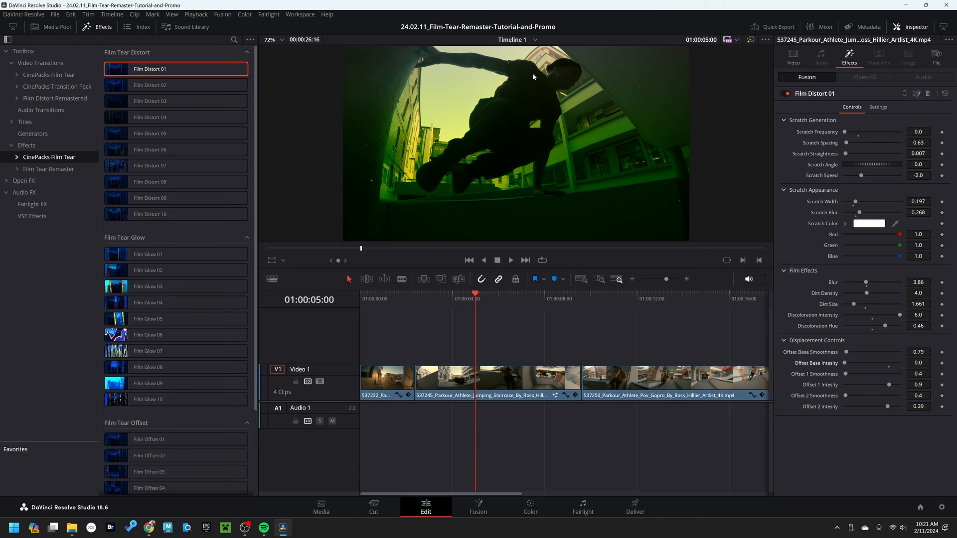
mouse_move(518, 246)
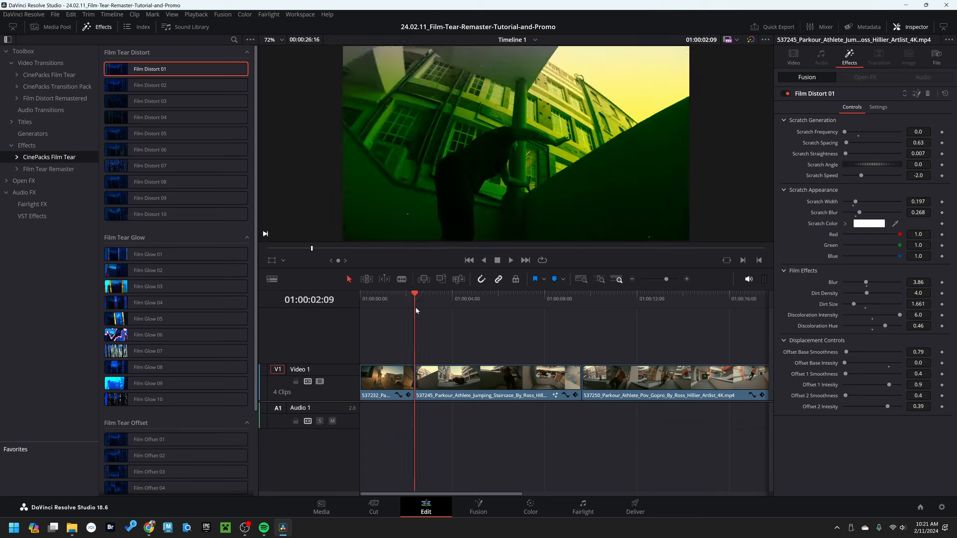
click(511, 260)
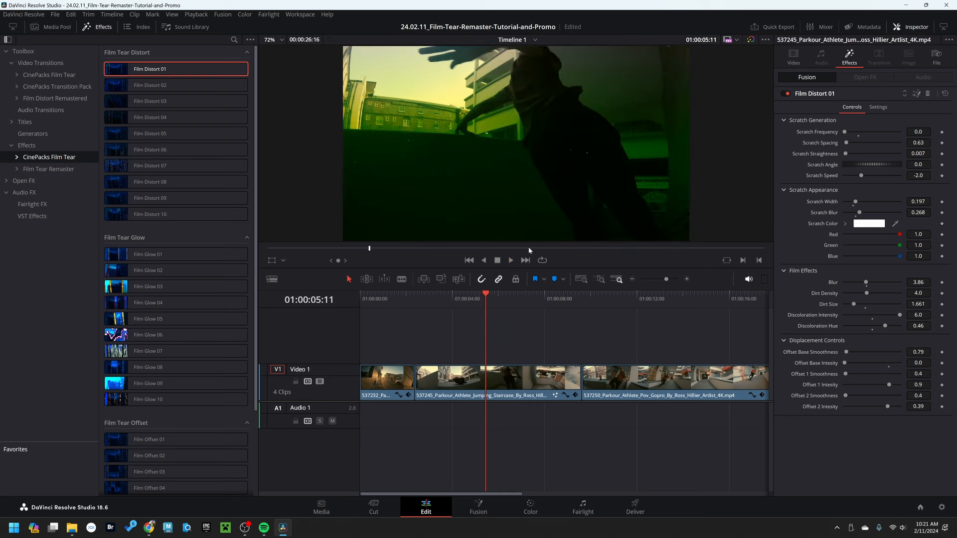
click(510, 260)
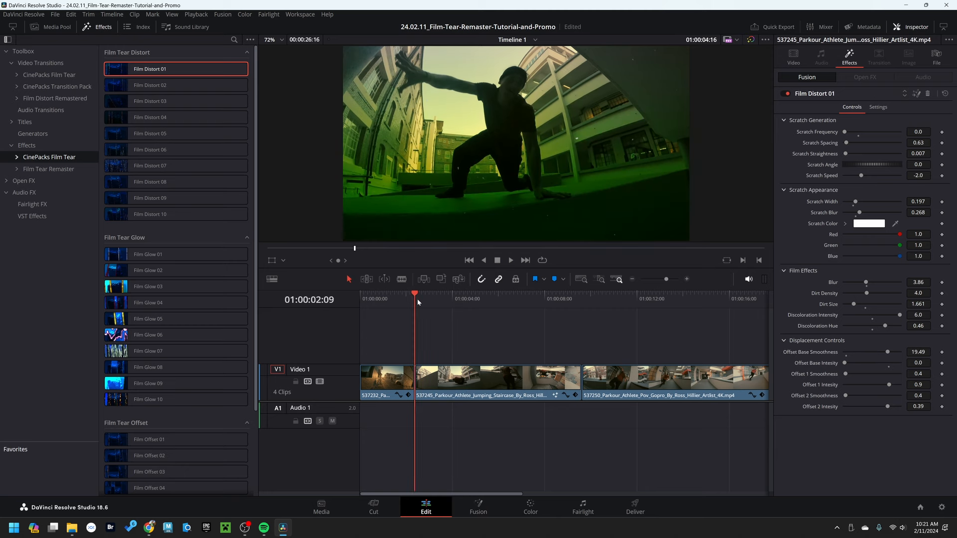
Step: Set Film Distort 01's Offset Base Smoothness to 8.47 and Scratch Frequency to 2.5
click(510, 260)
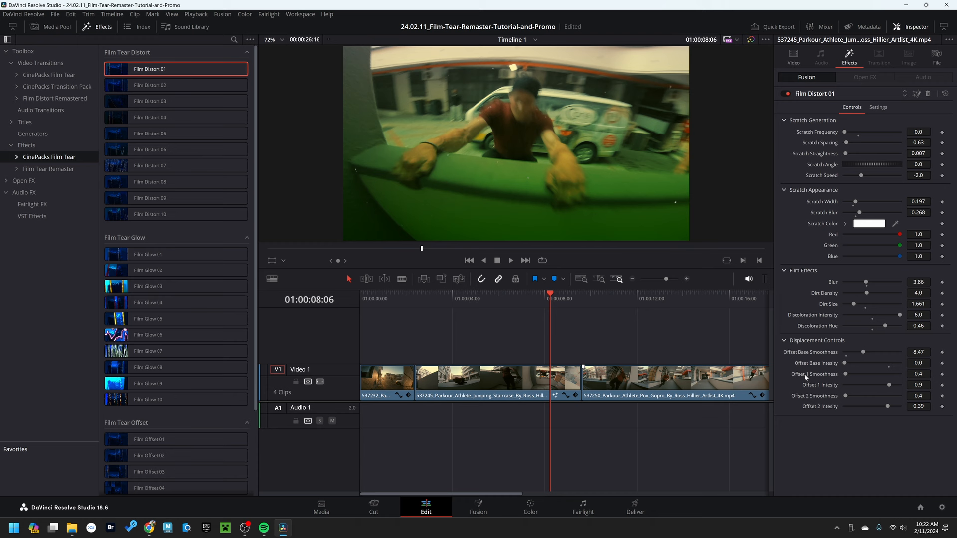
mouse_move(822, 392)
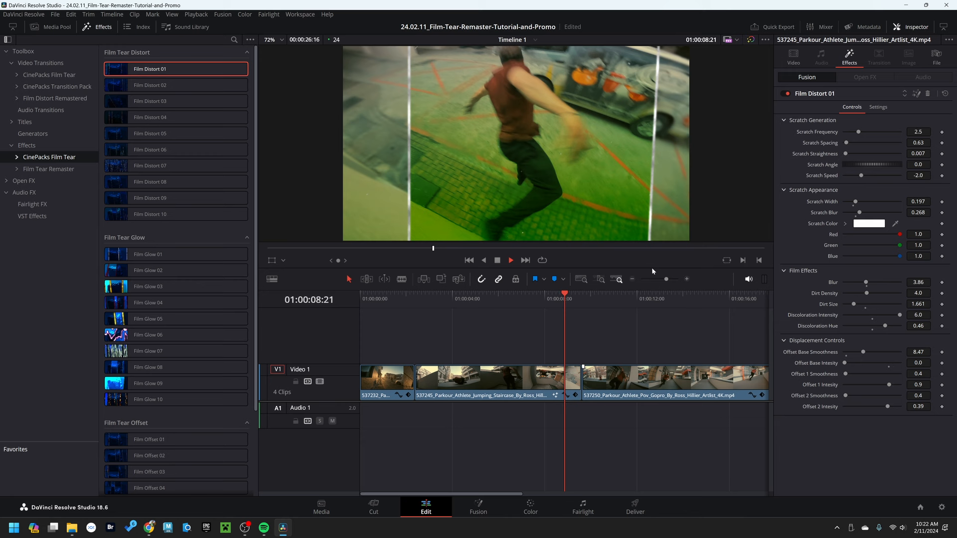
Step: On the staircase clip, raise Offset 1 Smoothness to 9.84 and Offset 1 Intensity to about 0.98
click(442, 299)
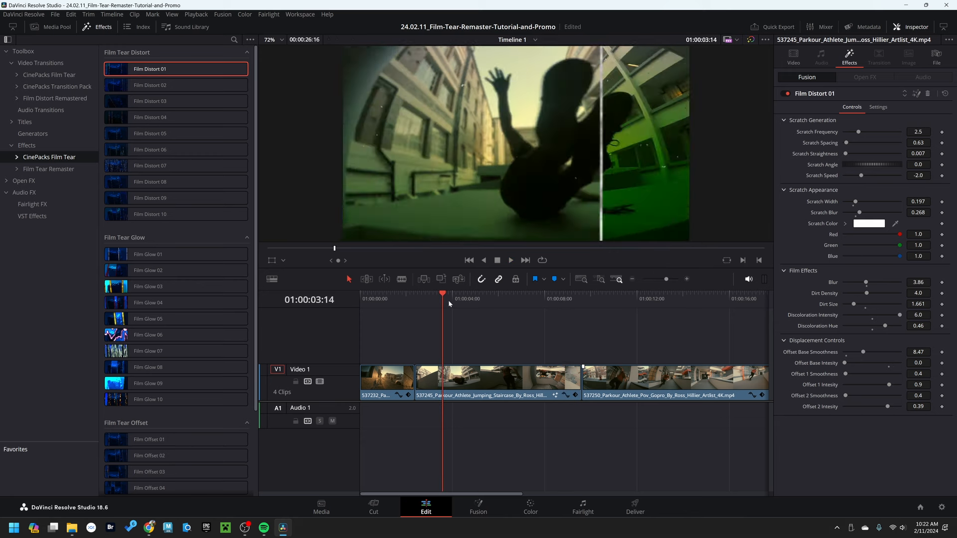
click(510, 260)
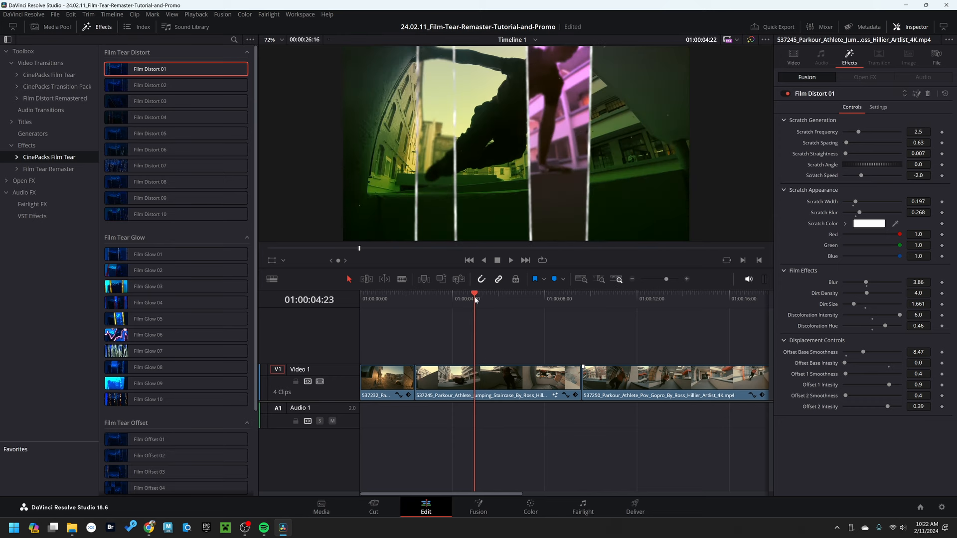
drag(863, 374, 888, 374)
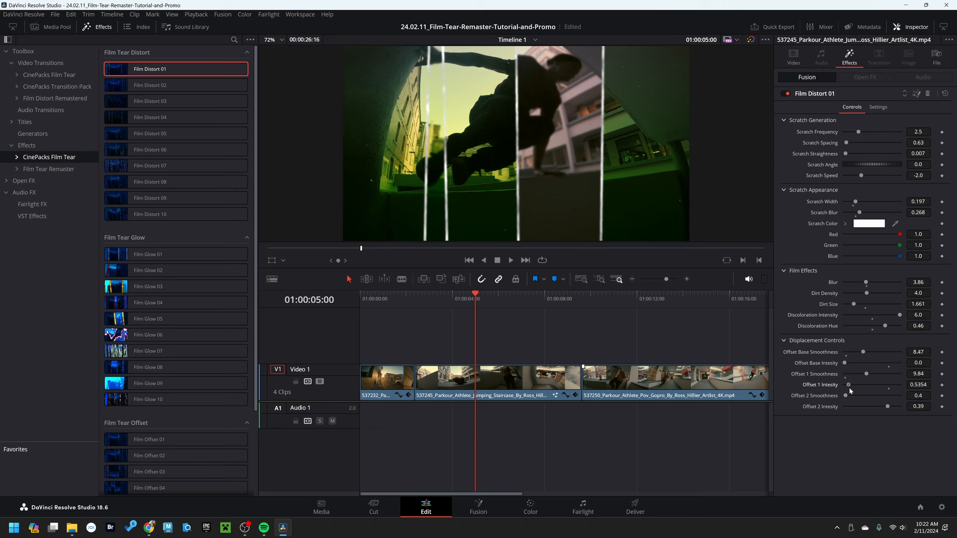
drag(866, 395, 897, 385)
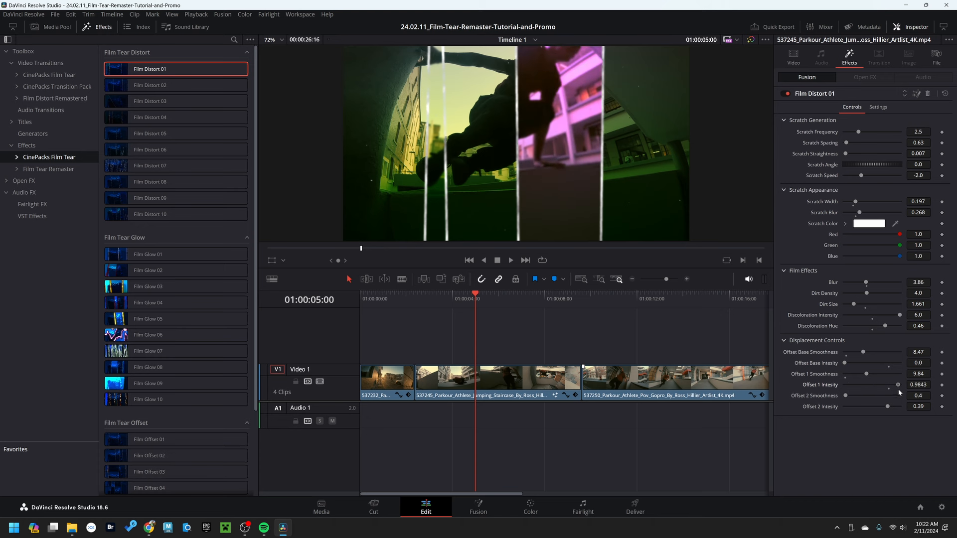
drag(897, 385, 880, 384)
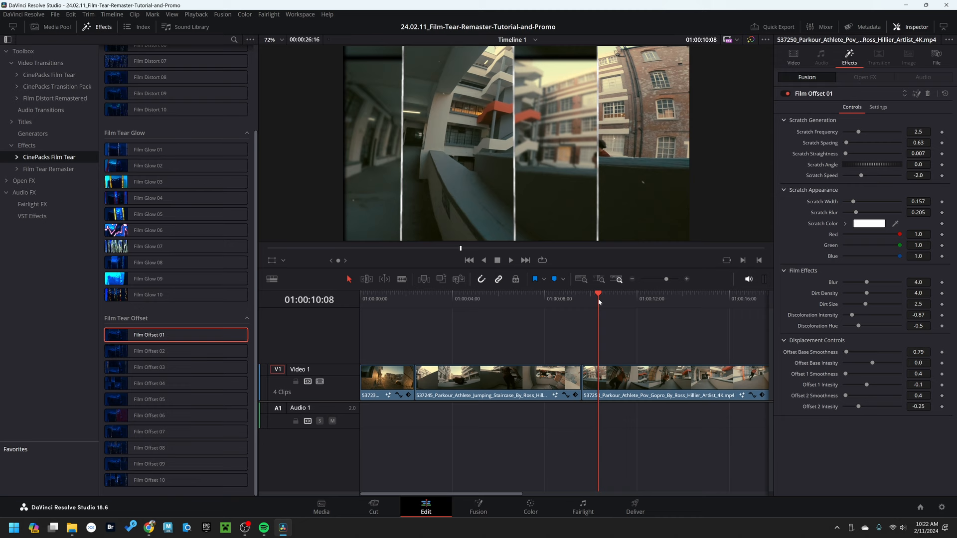
Step: On the GoPro POV clip, try several Offset Base Intensity values, then return it to 0
click(510, 260)
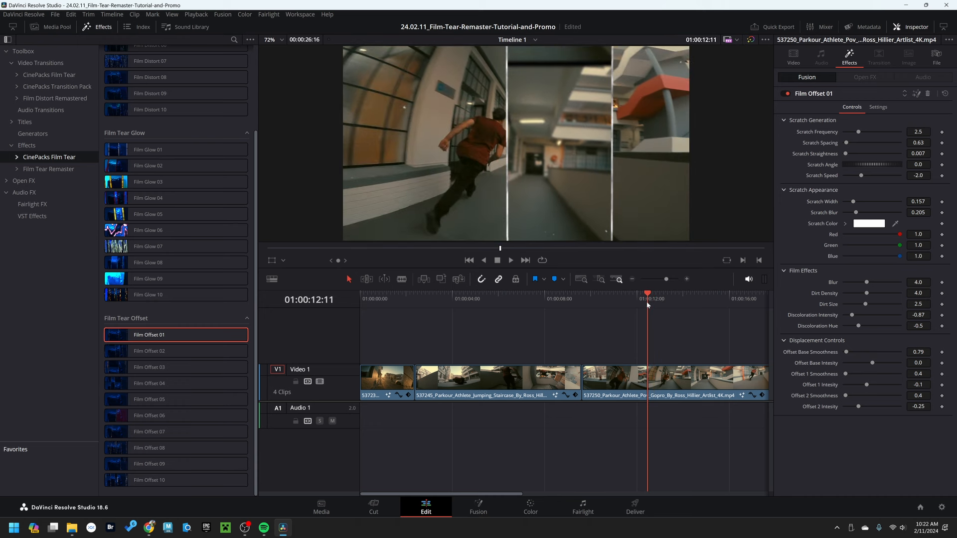
drag(865, 363, 888, 363)
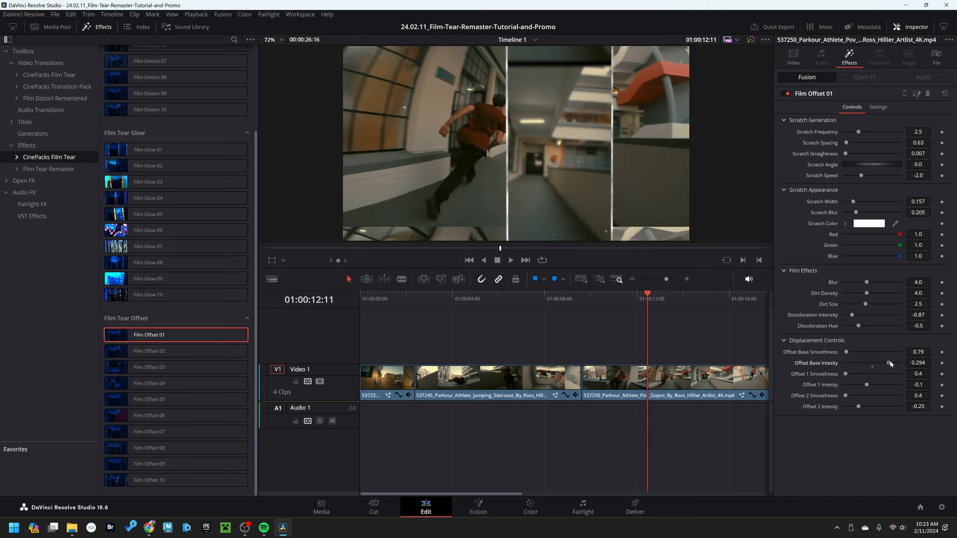
drag(888, 363, 876, 362)
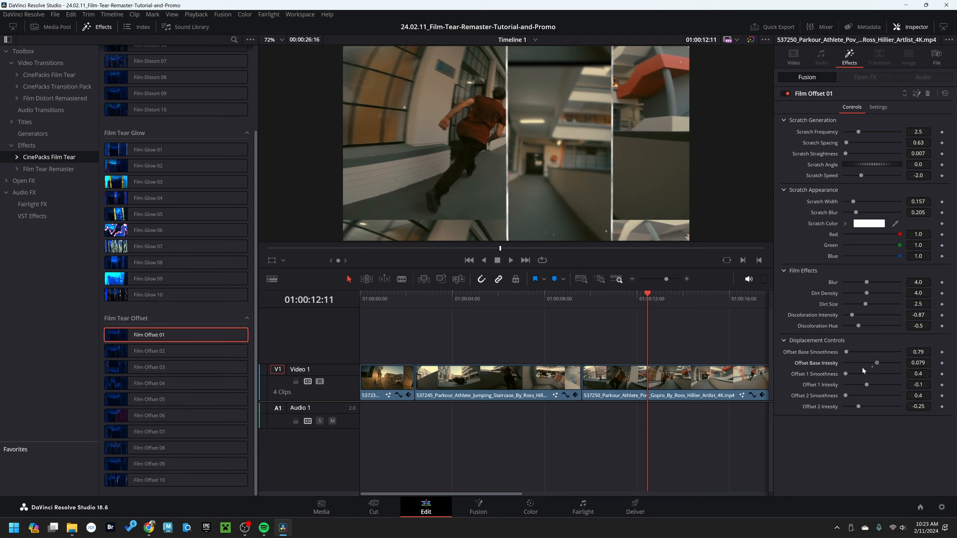
drag(876, 363, 859, 362)
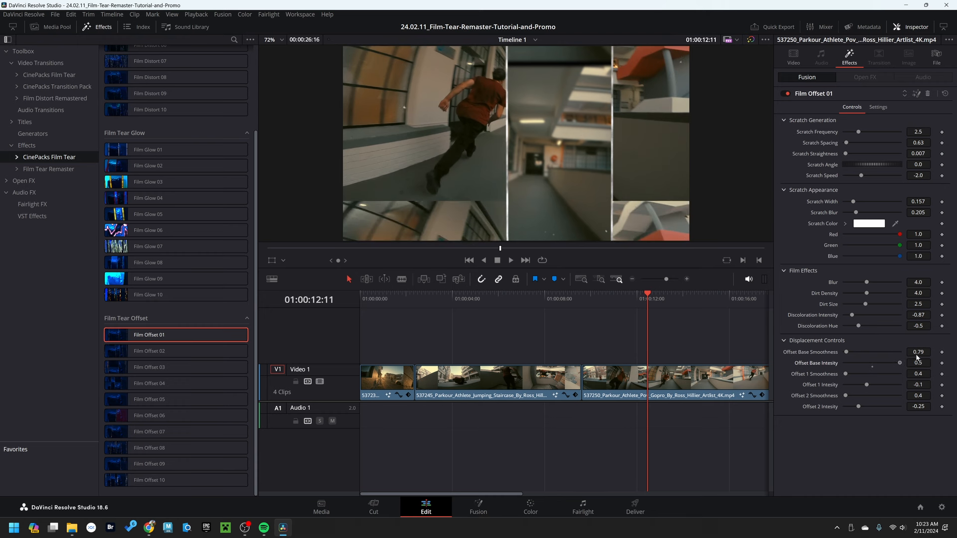
drag(898, 363, 895, 363)
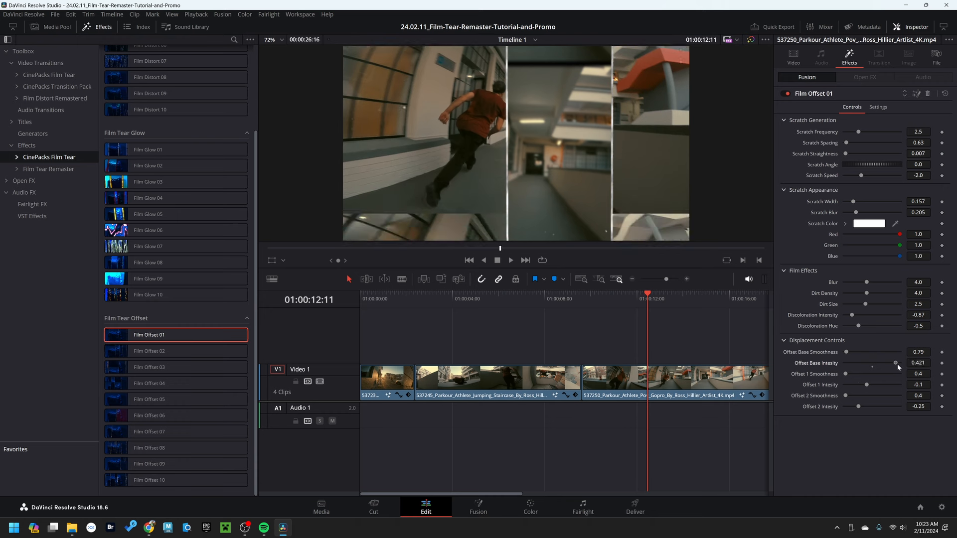
drag(894, 363, 871, 363)
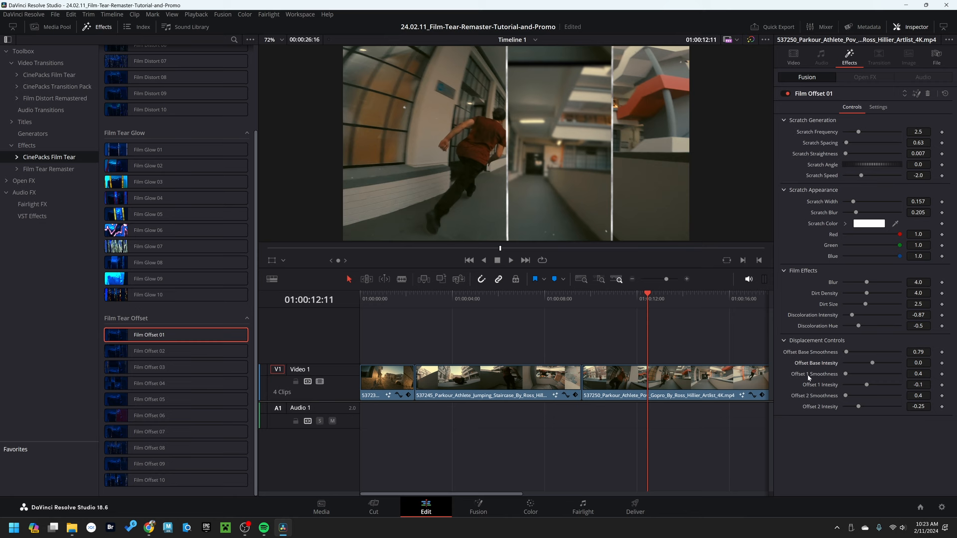
Step: Set Offset 2 Smoothness to 0.001 and Offset 2 Intensity to 0.333, nudging Offset 1 Intensity
drag(873, 384, 869, 385)
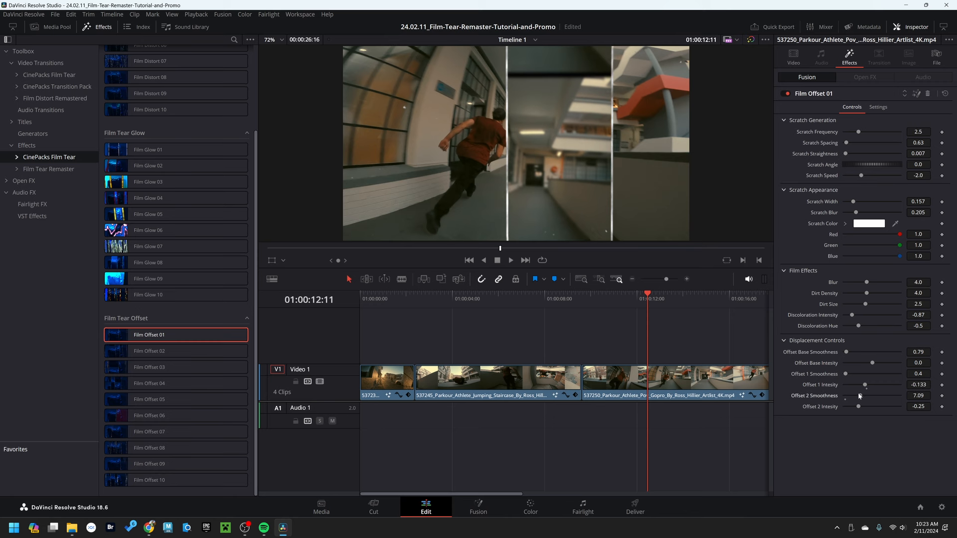
drag(845, 396, 865, 395)
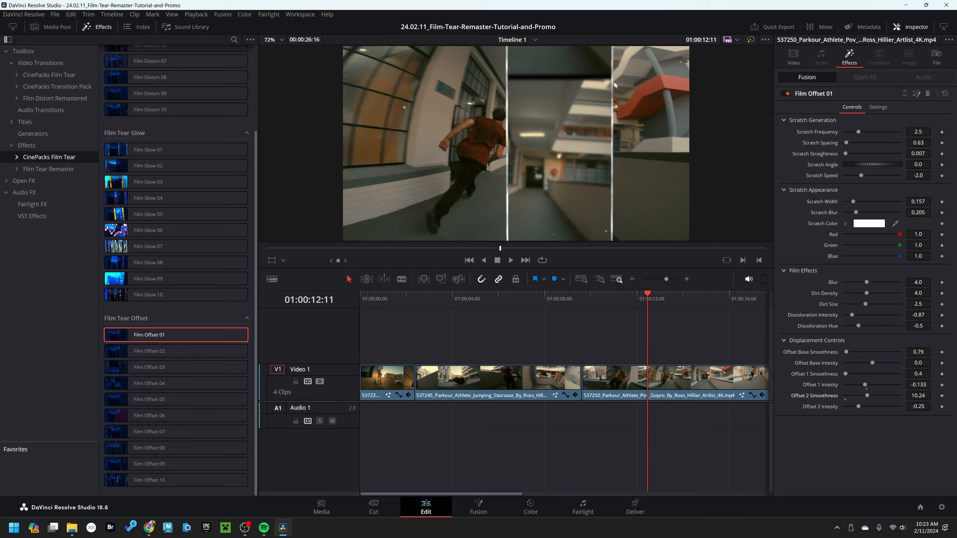
drag(863, 395, 857, 396)
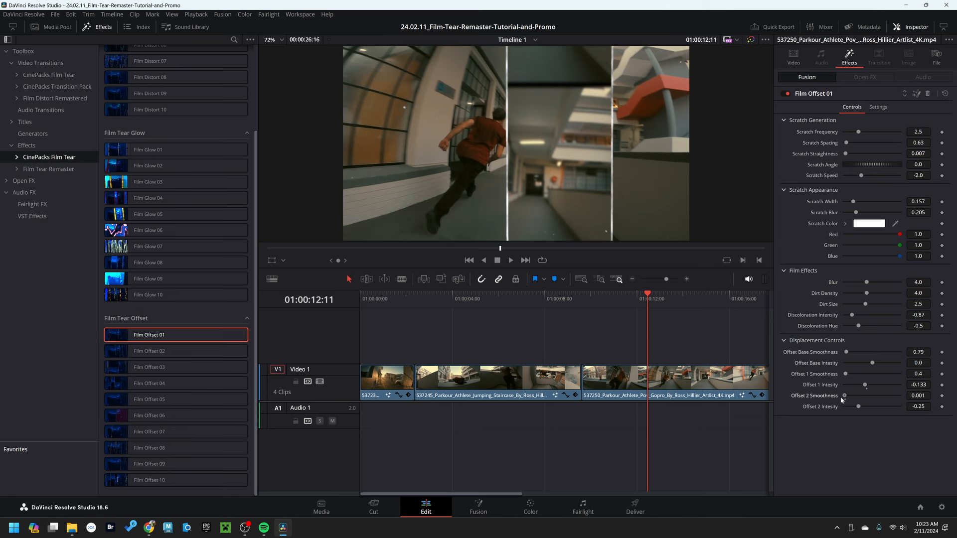
drag(857, 407, 853, 406)
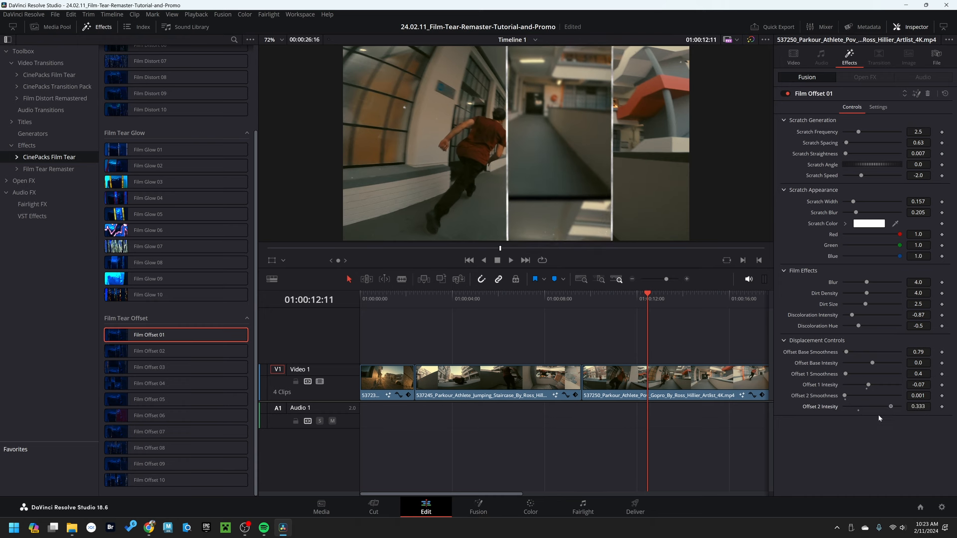
drag(889, 406, 866, 395)
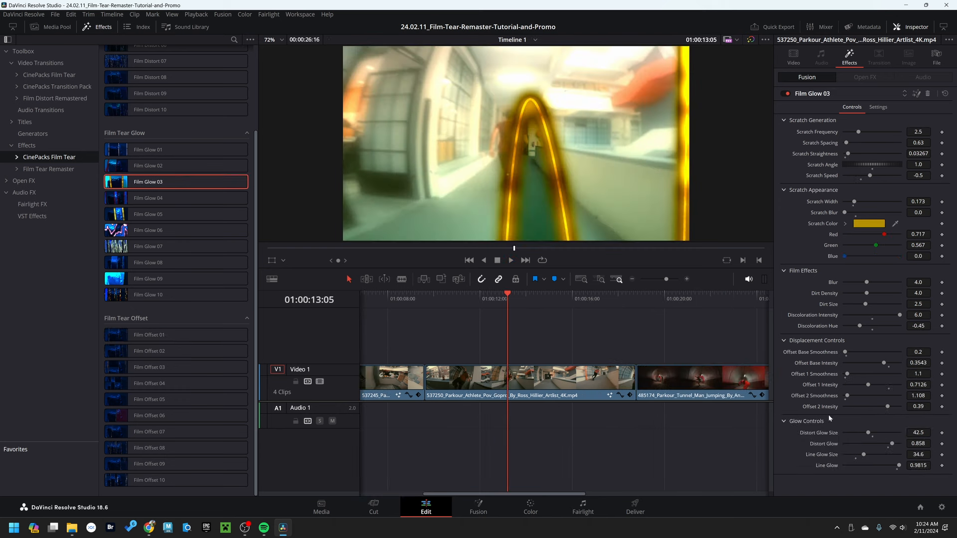
mouse_move(876, 444)
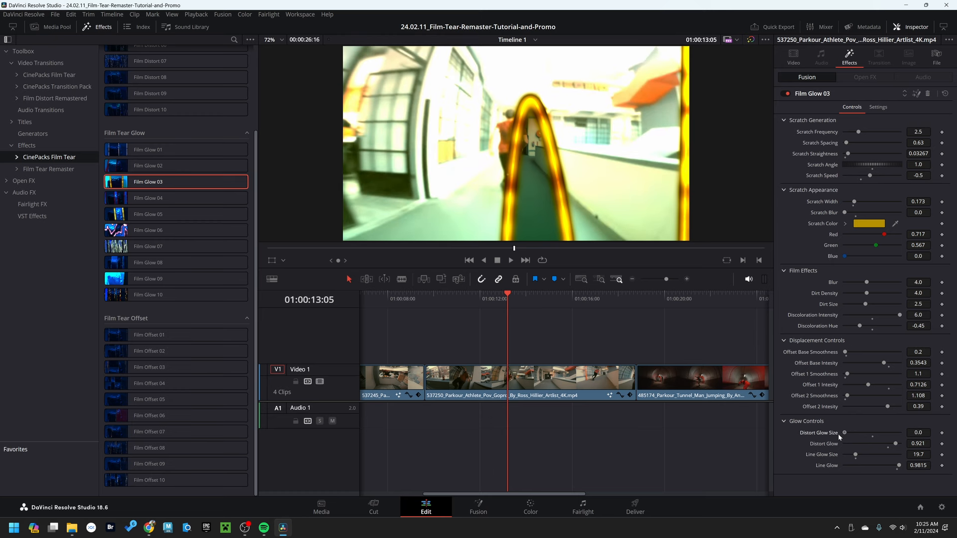
Step: Set Distort Glow Size 15, Distort Glow 0.827, Line Glow Size 22 and Line Glow 0.78
drag(844, 431, 897, 431)
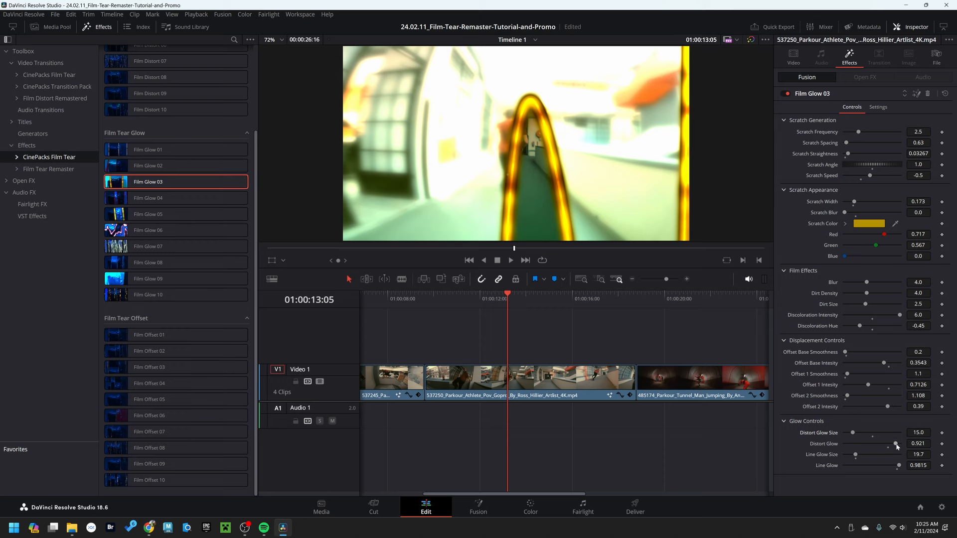
drag(897, 443, 886, 443)
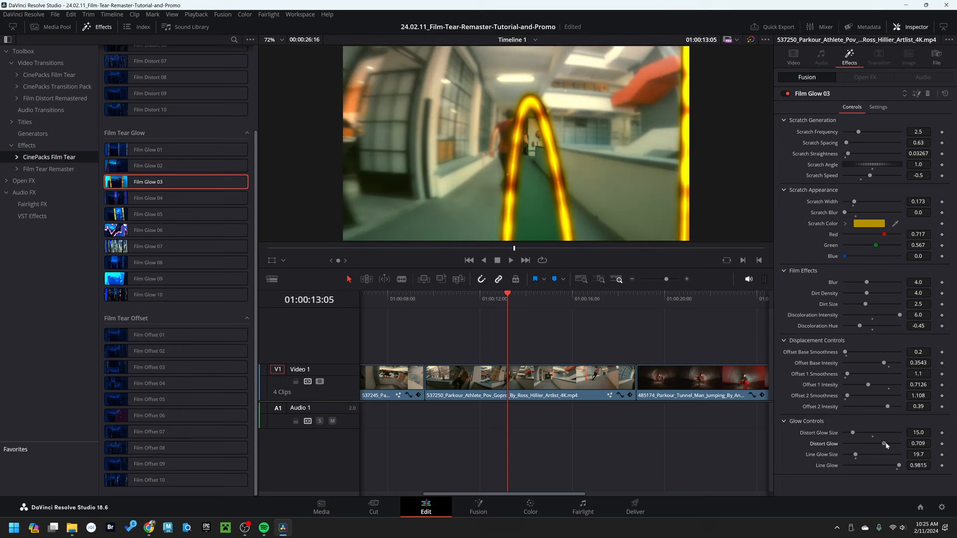
drag(869, 443, 893, 443)
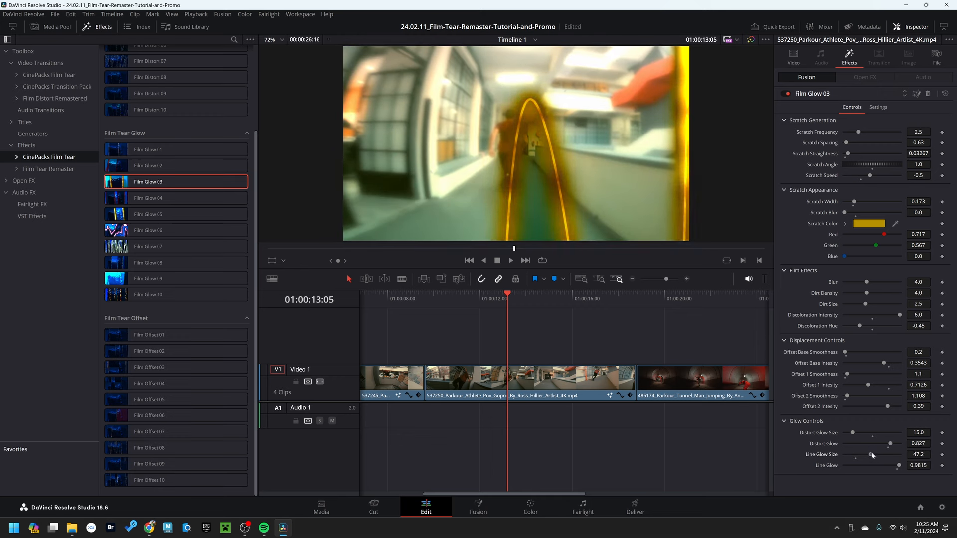
drag(869, 455, 856, 454)
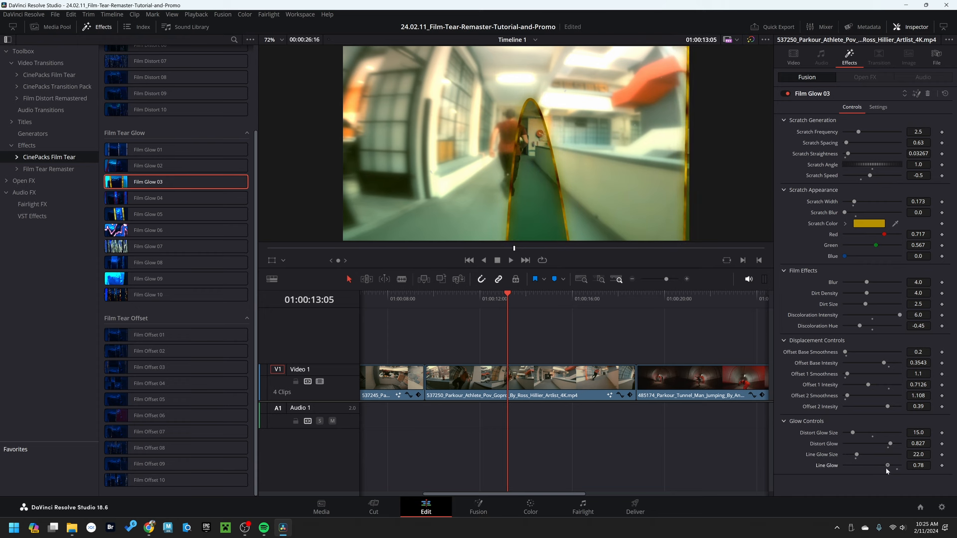
drag(887, 466, 897, 465)
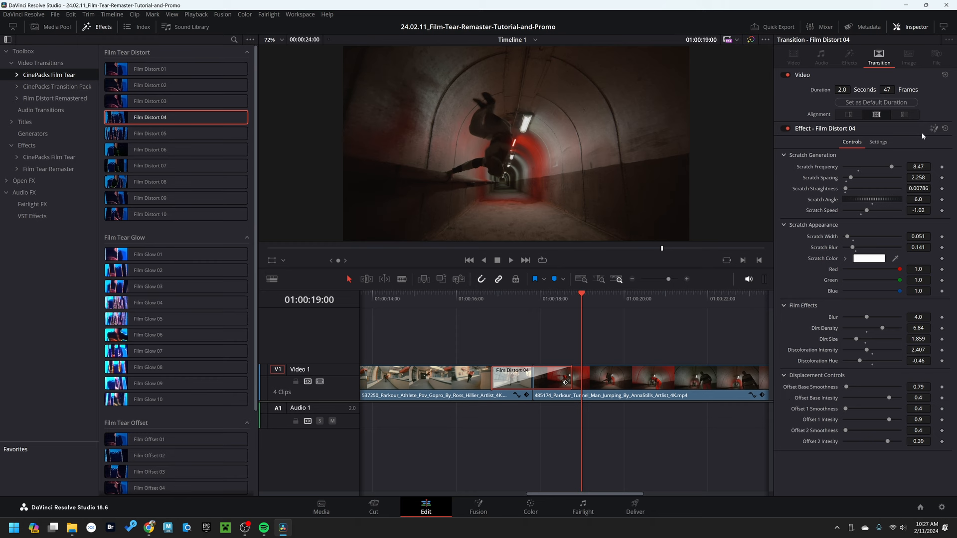
mouse_move(501, 307)
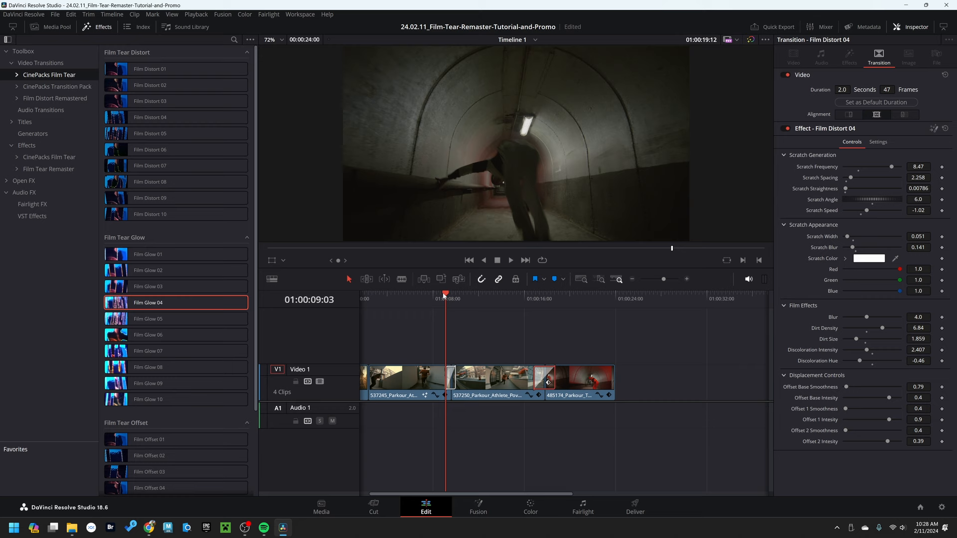
Step: Replay the edit from around nine seconds in to preview the Film Distort 04 transition
click(510, 260)
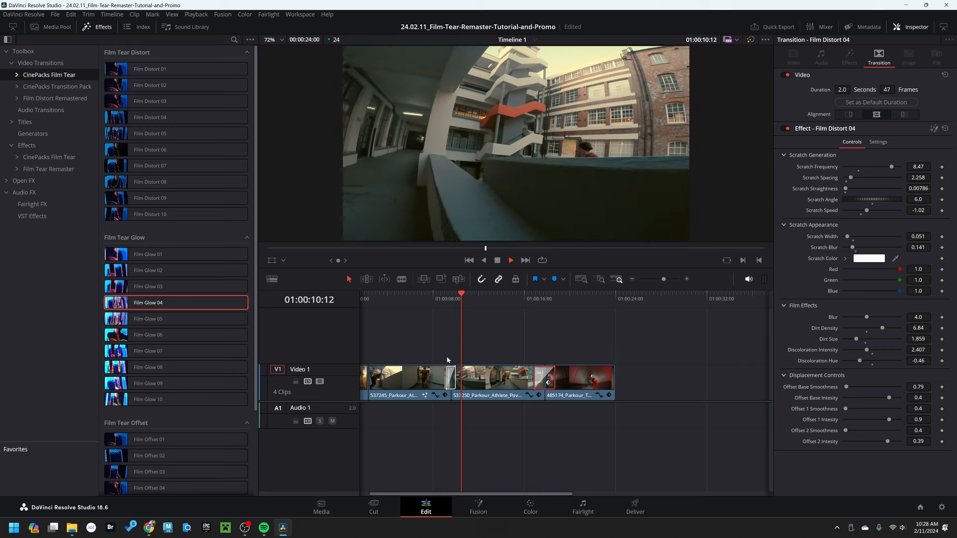